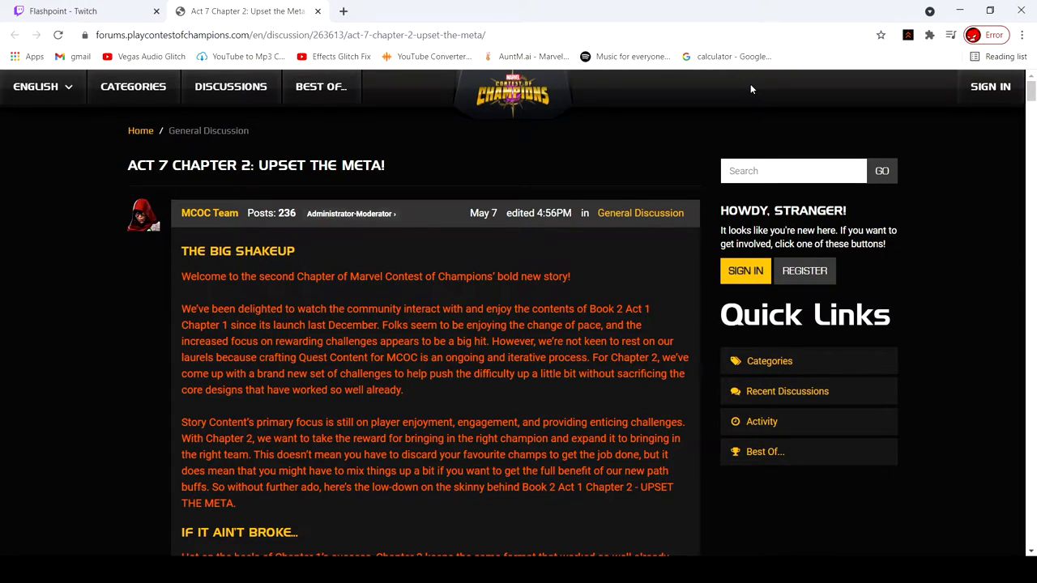
{"action": "mouse_move", "coordinate": [729, 97]}
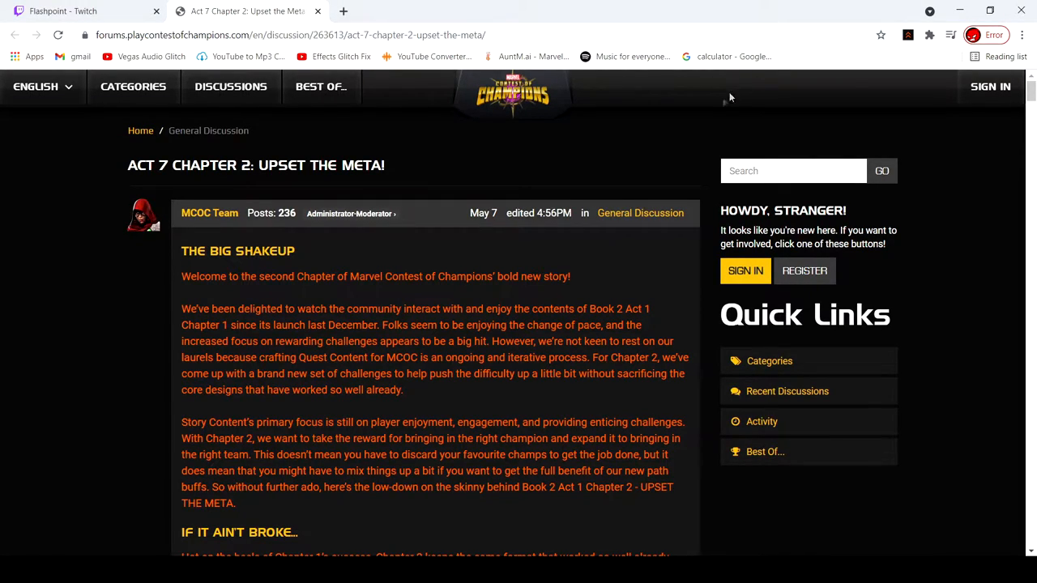
- Scroll past 'If It Ain't Broke' to the Quest Breakdown, energy costs and story quest staple nodes
{"action": "scroll", "scroll_direction": "down", "scroll_amount": 3}
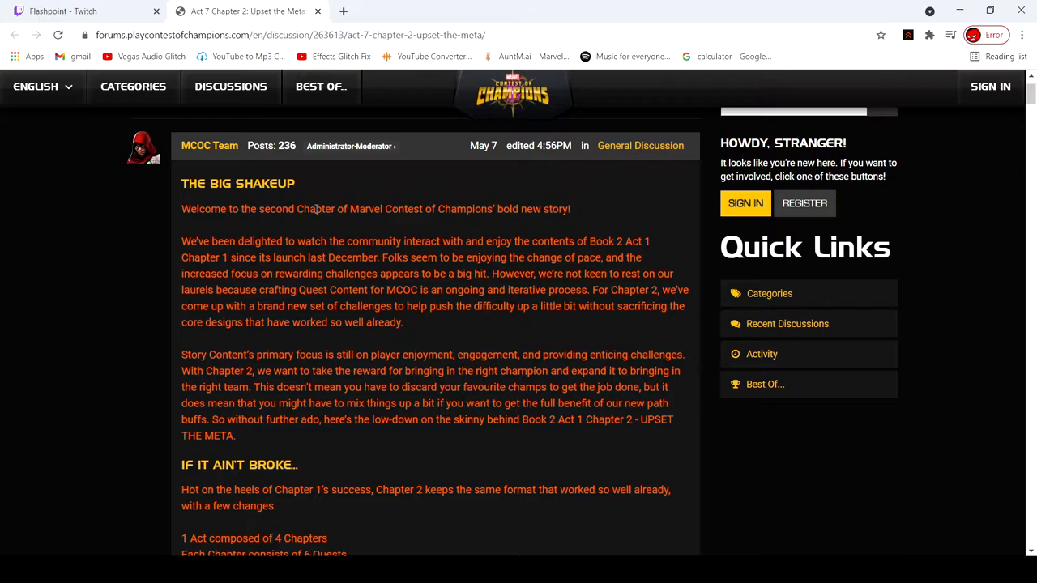
{"action": "mouse_move", "coordinate": [430, 290]}
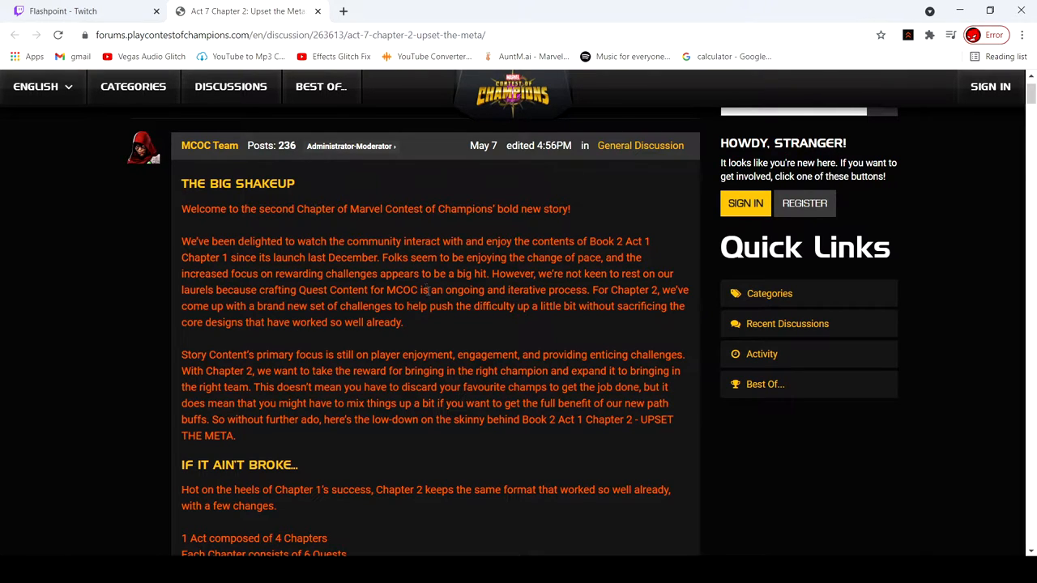
{"action": "scroll", "scroll_direction": "down", "scroll_amount": 3}
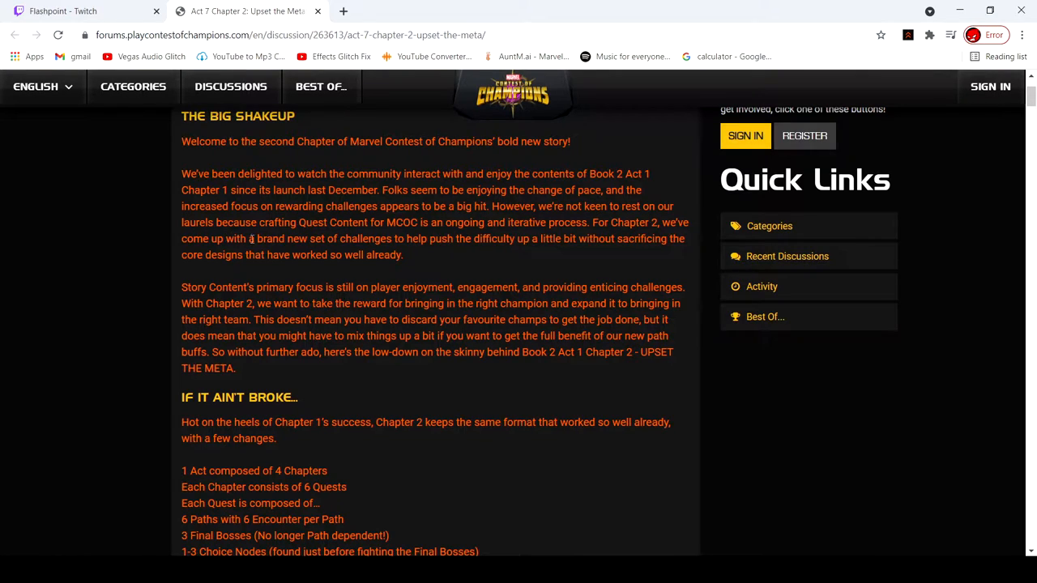
{"action": "mouse_move", "coordinate": [639, 243]}
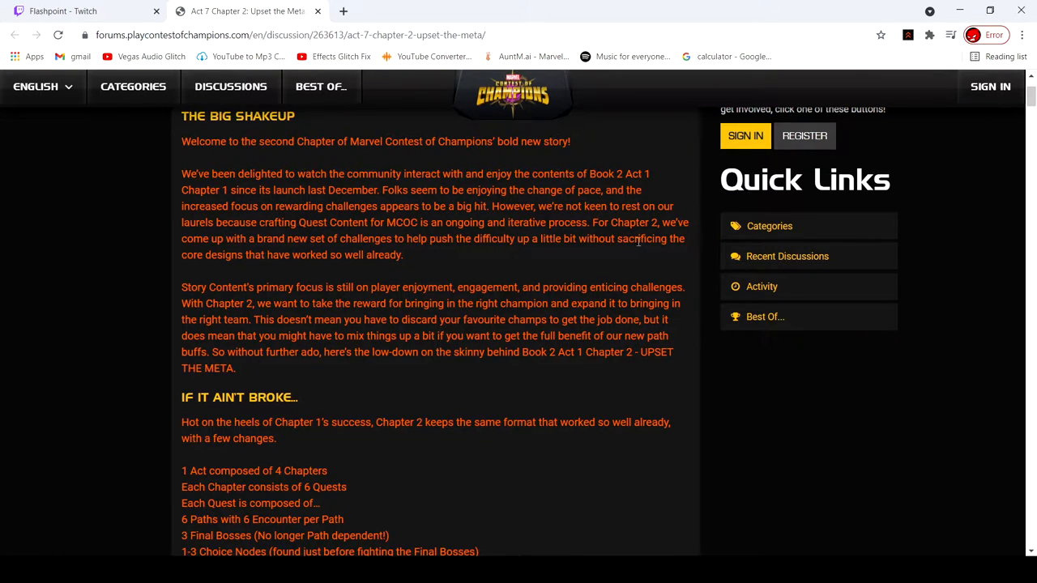
{"action": "scroll", "scroll_direction": "down", "scroll_amount": 3}
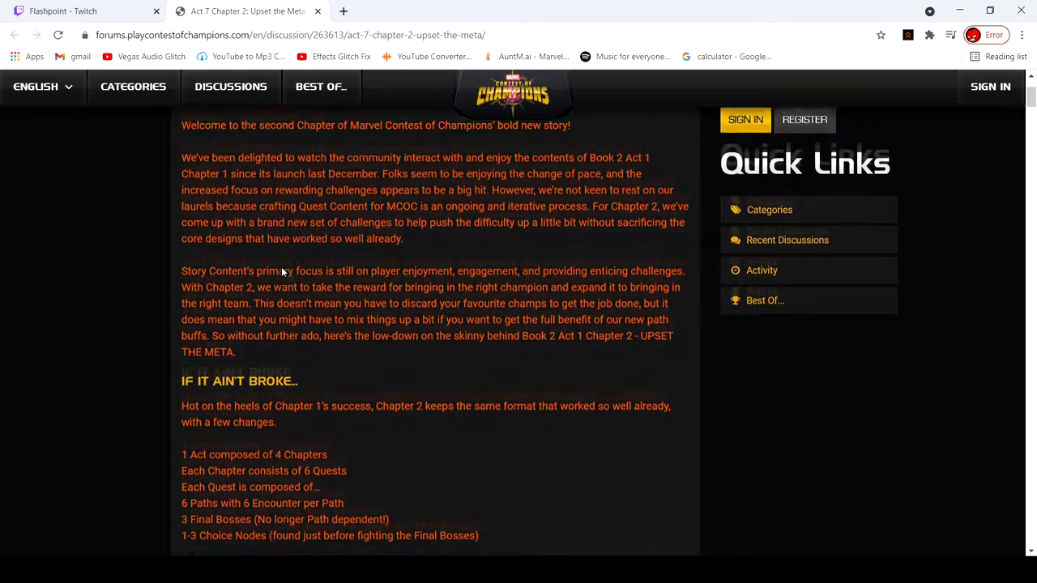
{"action": "scroll", "scroll_direction": "down", "scroll_amount": 3}
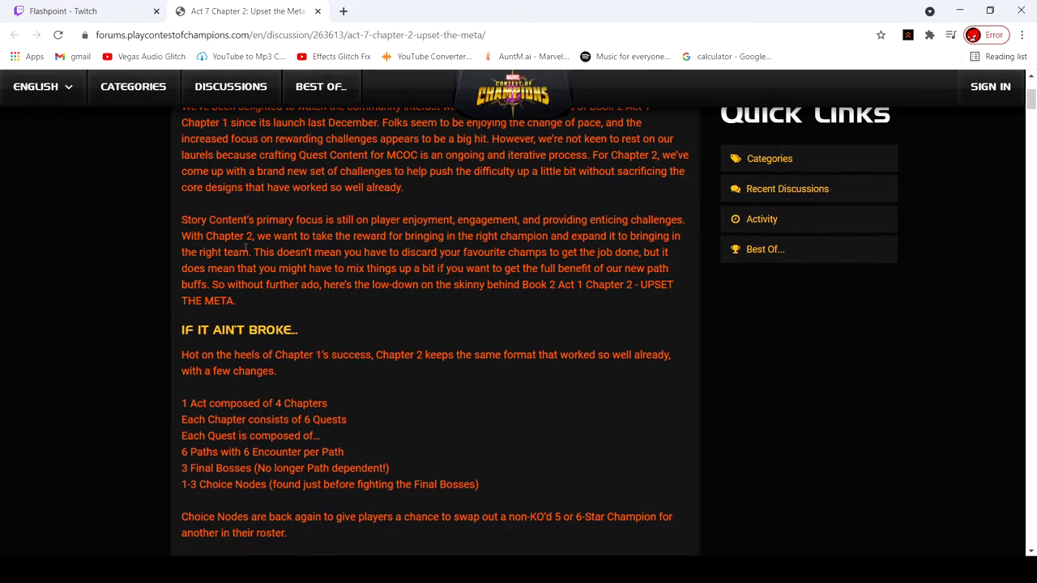
{"action": "scroll", "scroll_direction": "down", "scroll_amount": 3}
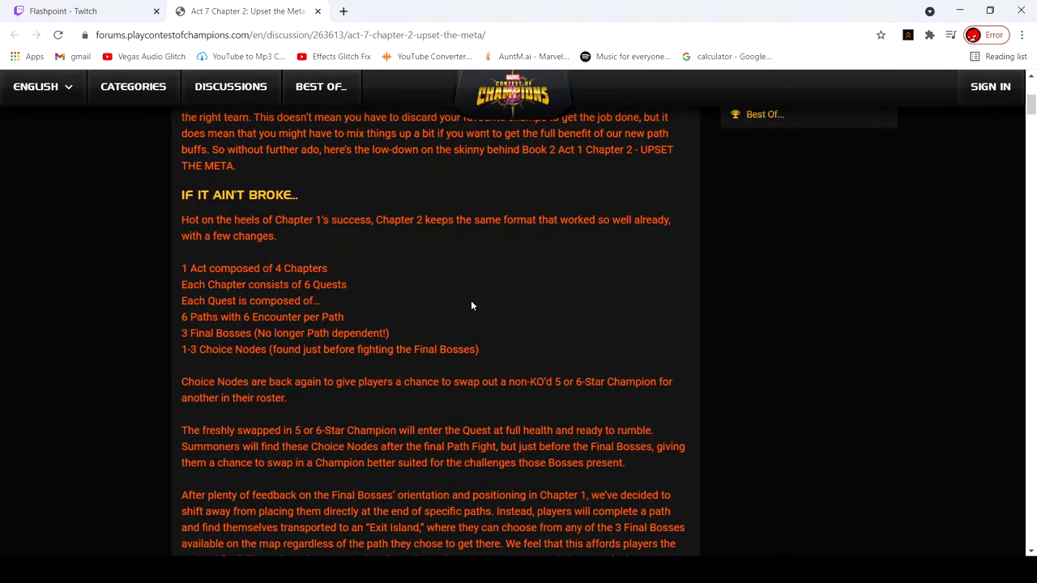
{"action": "mouse_move", "coordinate": [282, 238]}
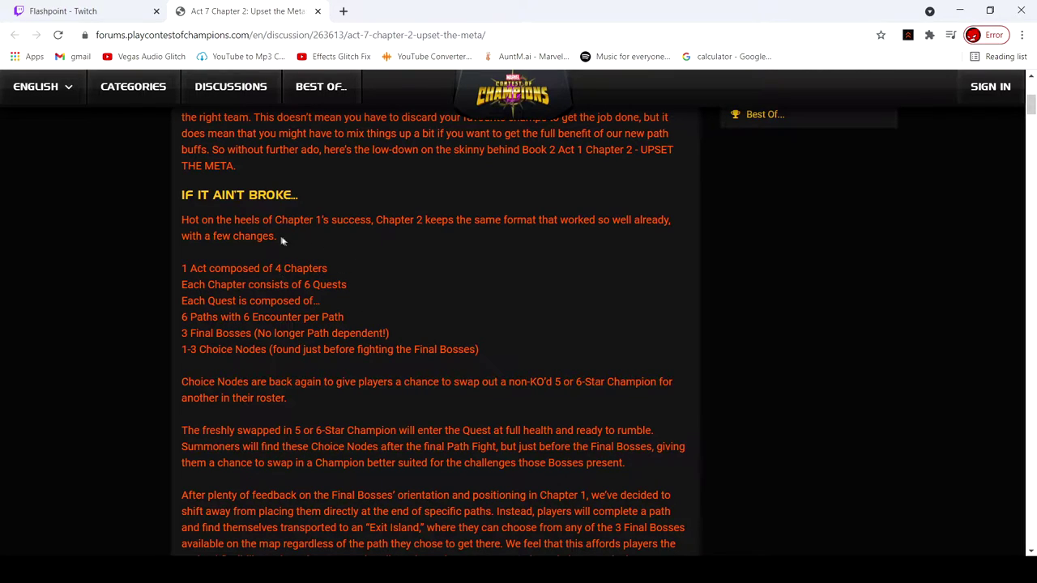
{"action": "scroll", "scroll_direction": "down", "scroll_amount": 3}
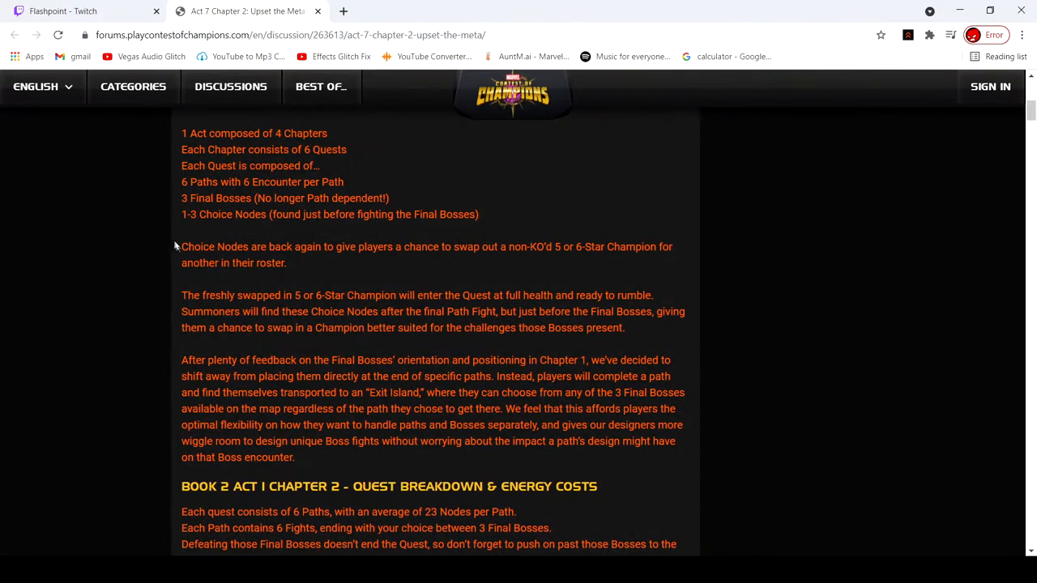
{"action": "mouse_move", "coordinate": [173, 159]}
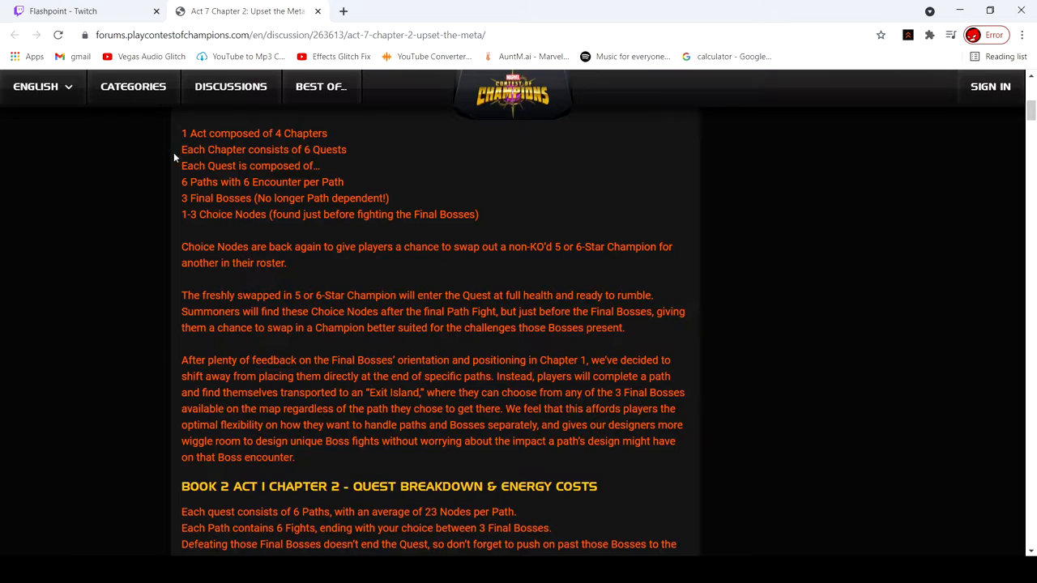
{"action": "mouse_move", "coordinate": [361, 160]}
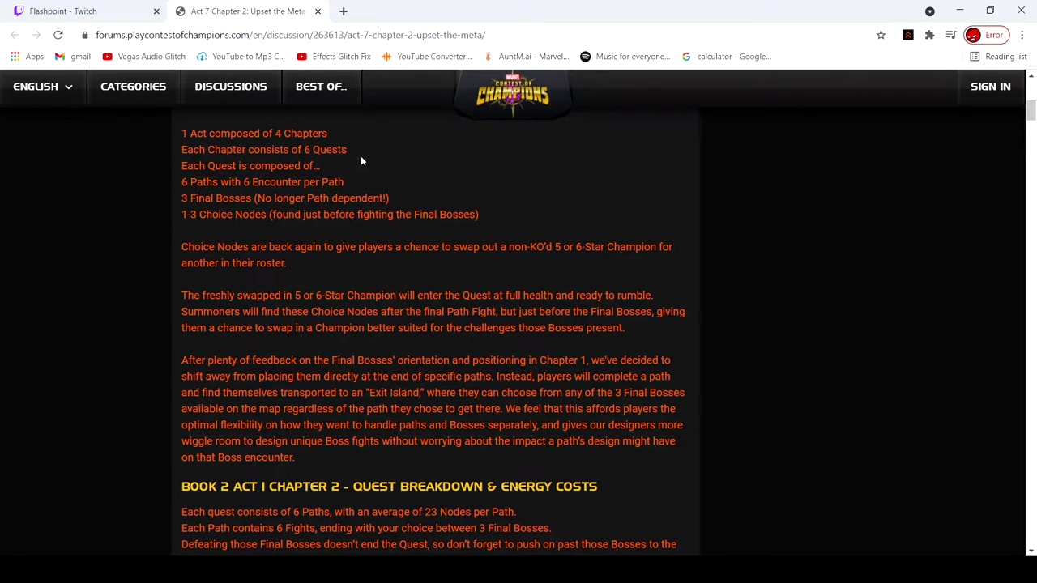
{"action": "mouse_move", "coordinate": [420, 204]}
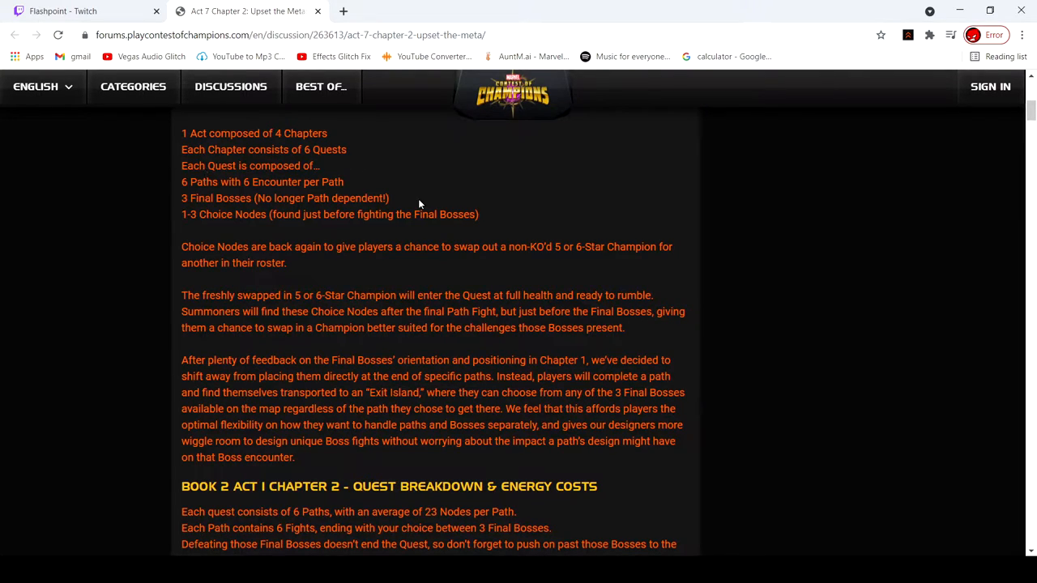
{"action": "mouse_move", "coordinate": [149, 253]}
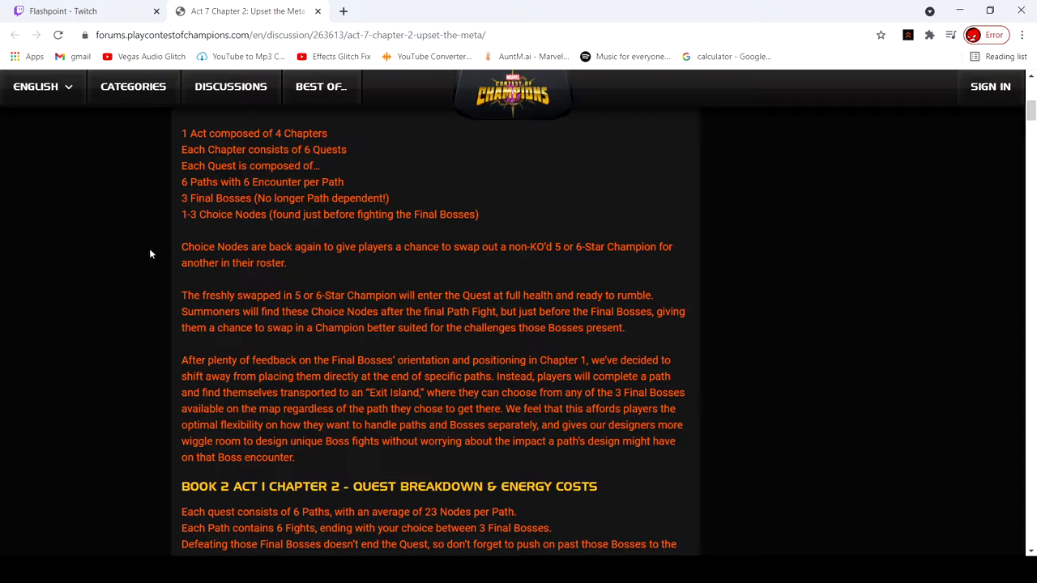
{"action": "scroll", "scroll_direction": "down", "scroll_amount": 3}
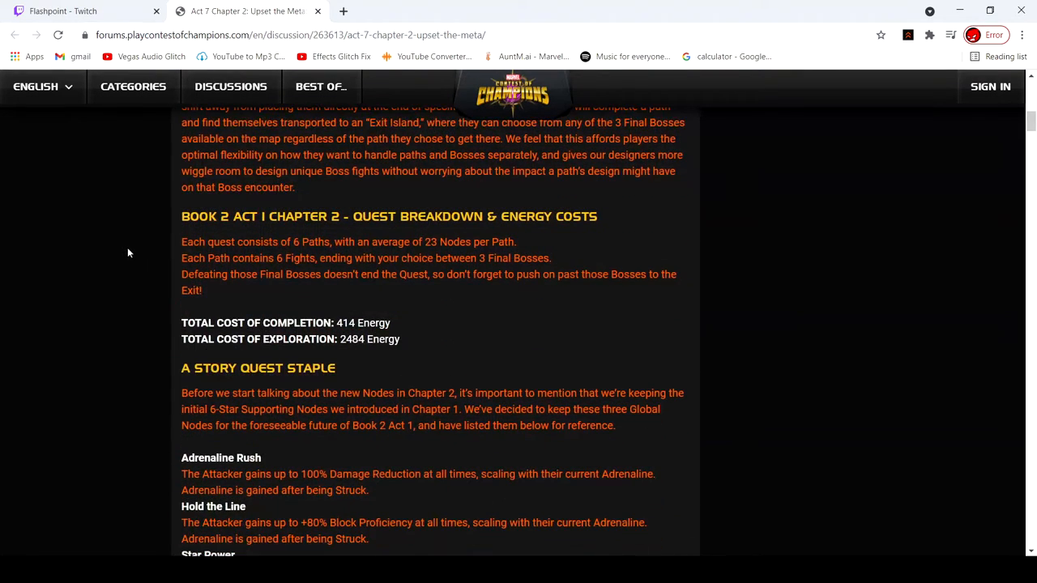
- Scroll through A Story Quest Staple to the Superiority Complex section's five Superiority nodes
{"action": "scroll", "scroll_direction": "down", "scroll_amount": 3}
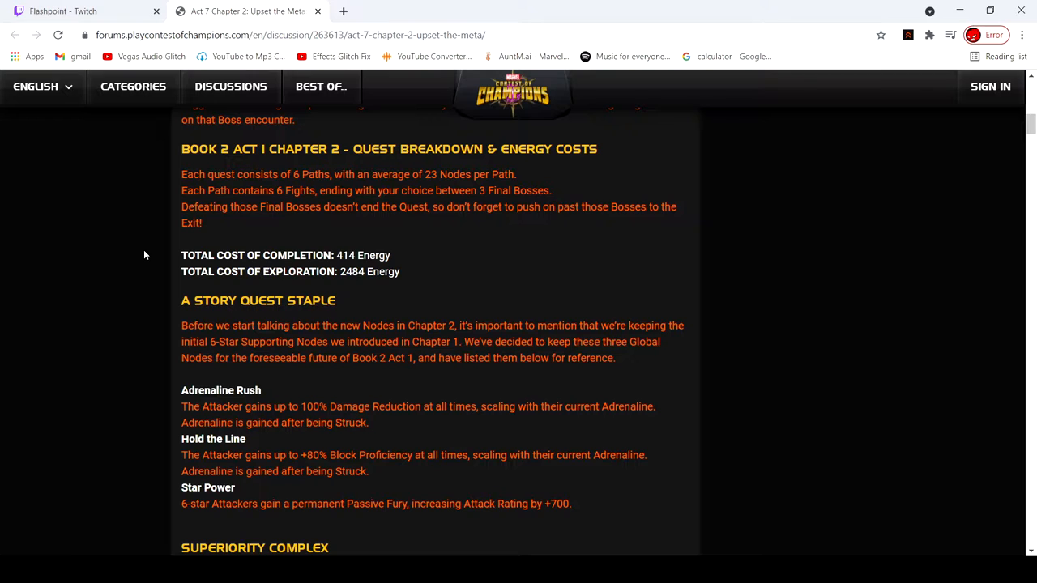
{"action": "mouse_move", "coordinate": [162, 249]}
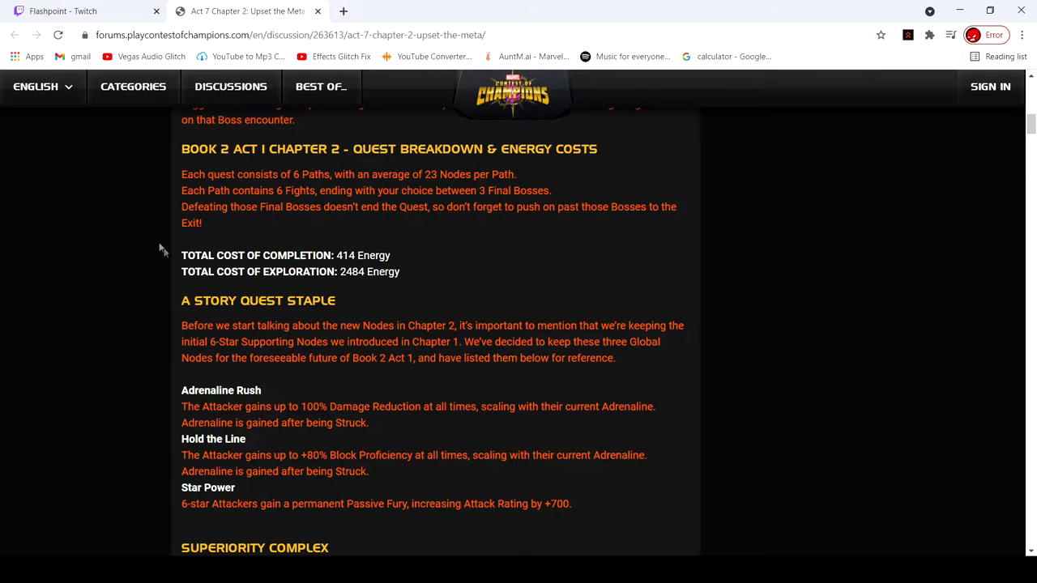
{"action": "scroll", "scroll_direction": "down", "scroll_amount": 3}
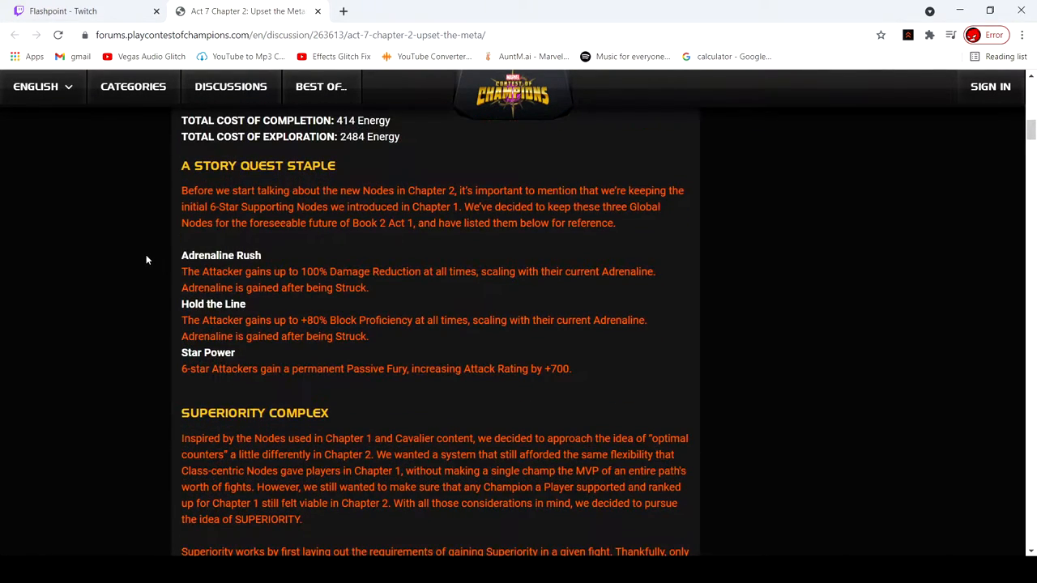
{"action": "mouse_move", "coordinate": [353, 311]}
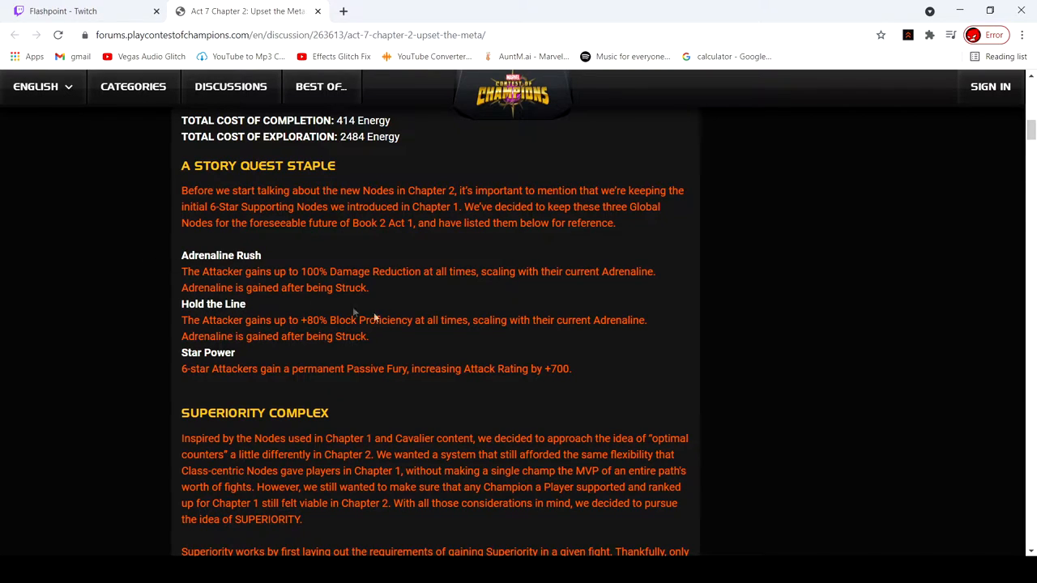
{"action": "mouse_move", "coordinate": [466, 276]}
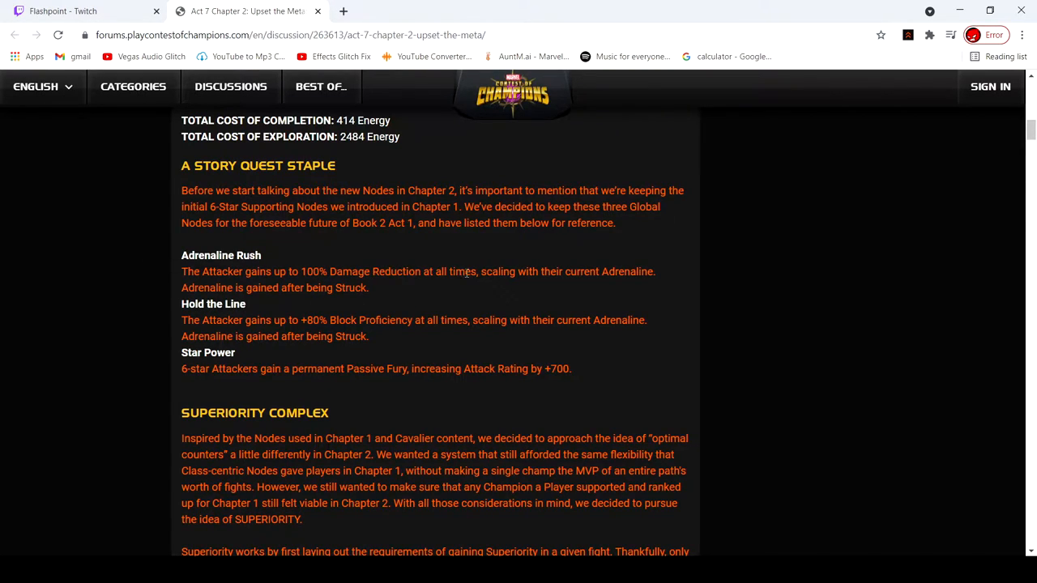
{"action": "scroll", "scroll_direction": "down", "scroll_amount": 3}
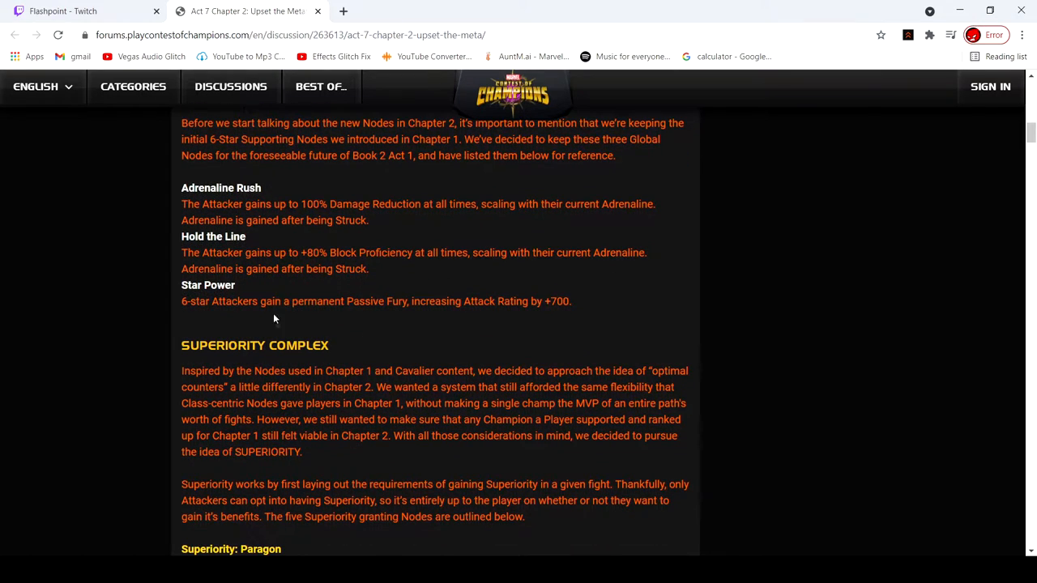
{"action": "scroll", "scroll_direction": "down", "scroll_amount": 3}
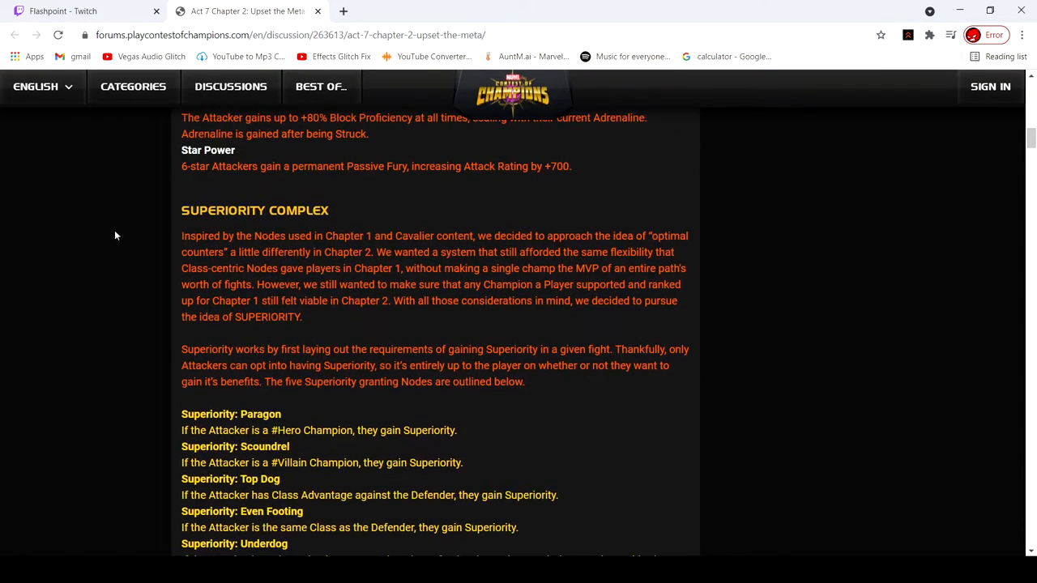
{"action": "scroll", "scroll_direction": "down", "scroll_amount": 3}
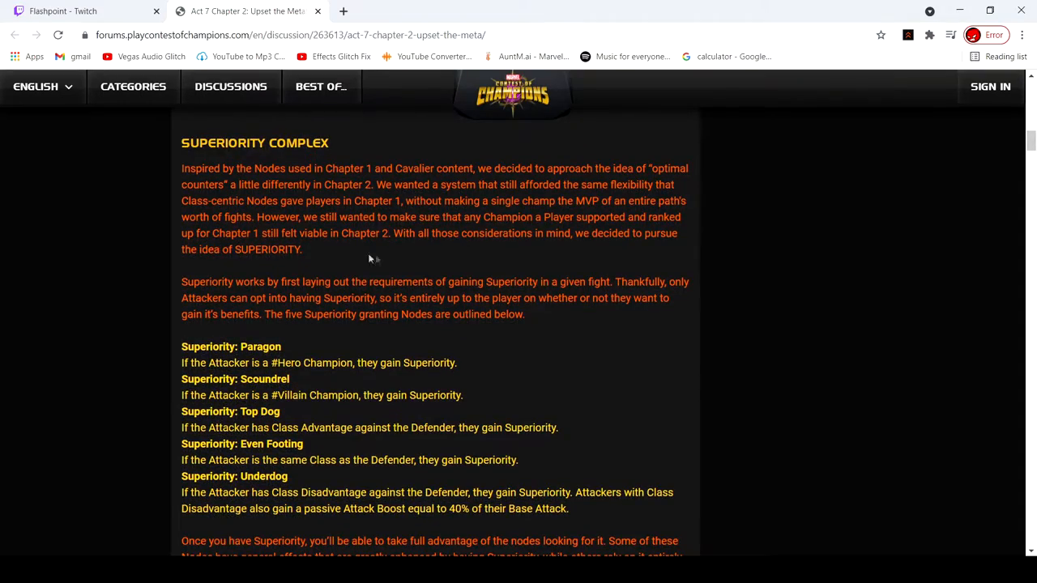
- Scroll through the node descriptions to the 'A Rewarding Experience' Chapter 2 reward lists
{"action": "scroll", "scroll_direction": "down", "scroll_amount": 3}
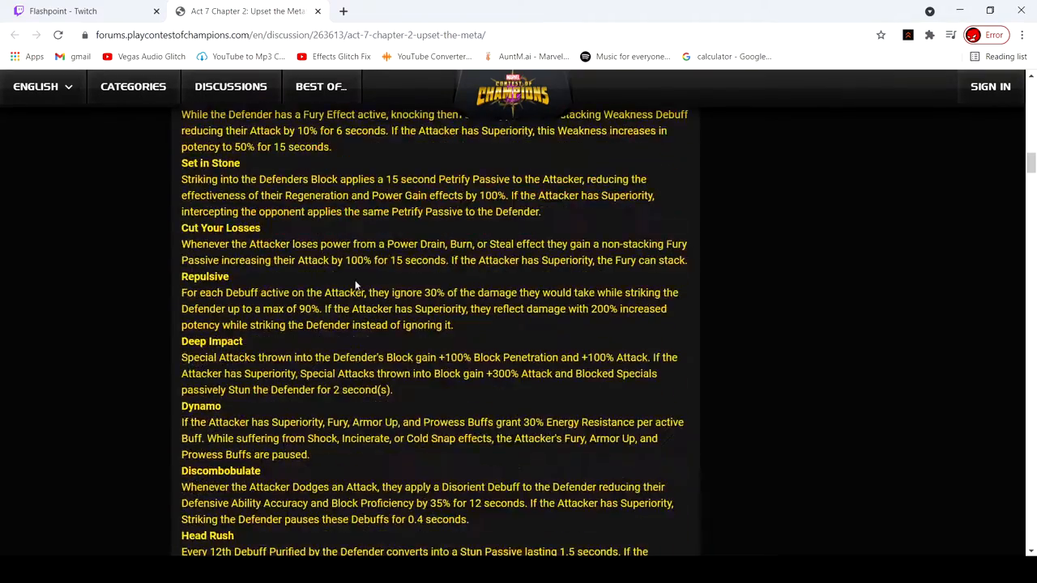
{"action": "scroll", "scroll_direction": "down", "scroll_amount": 3}
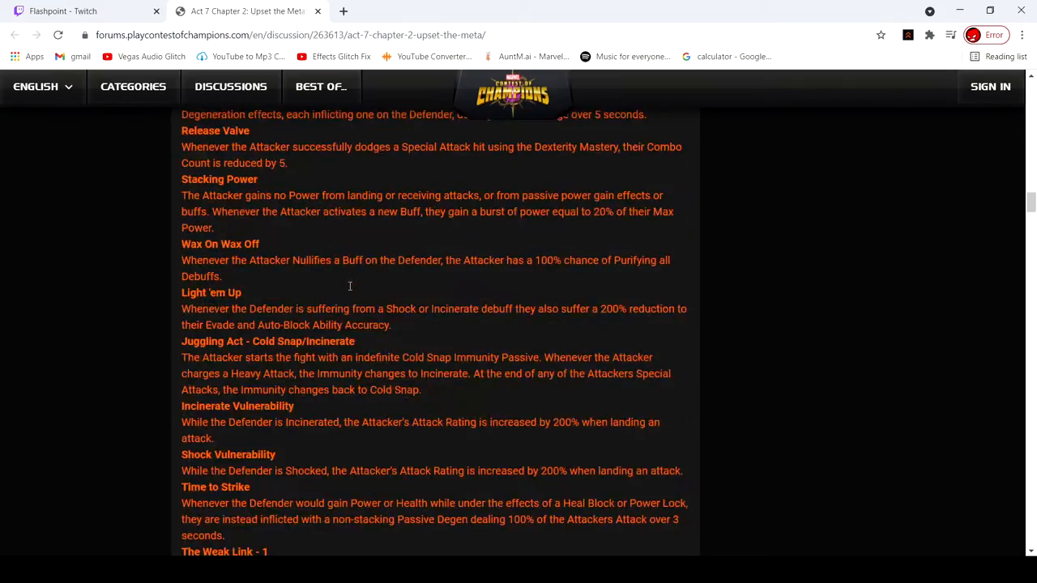
{"action": "scroll", "scroll_direction": "down", "scroll_amount": 3}
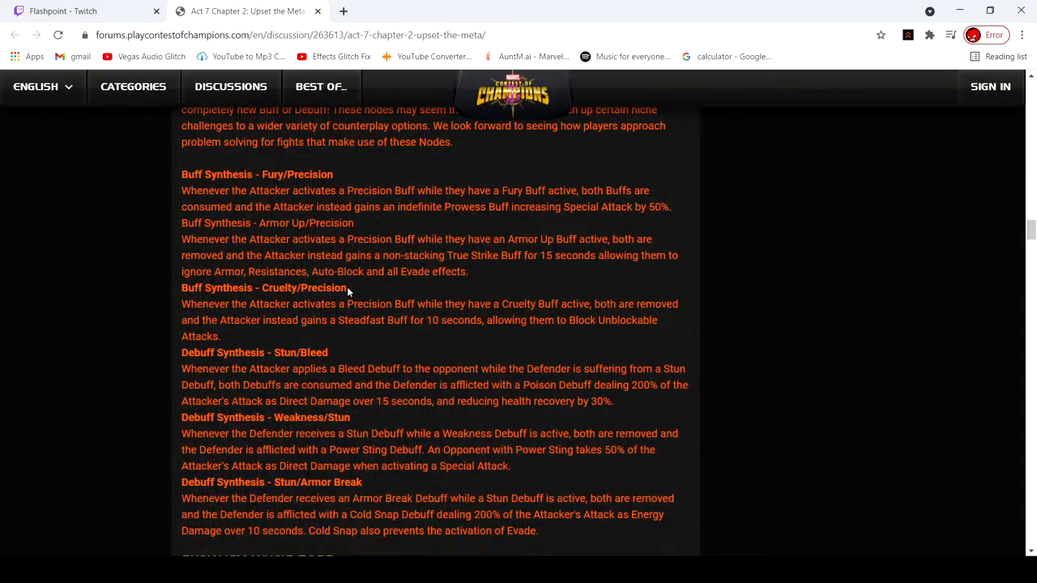
{"action": "scroll", "scroll_direction": "down", "scroll_amount": 3}
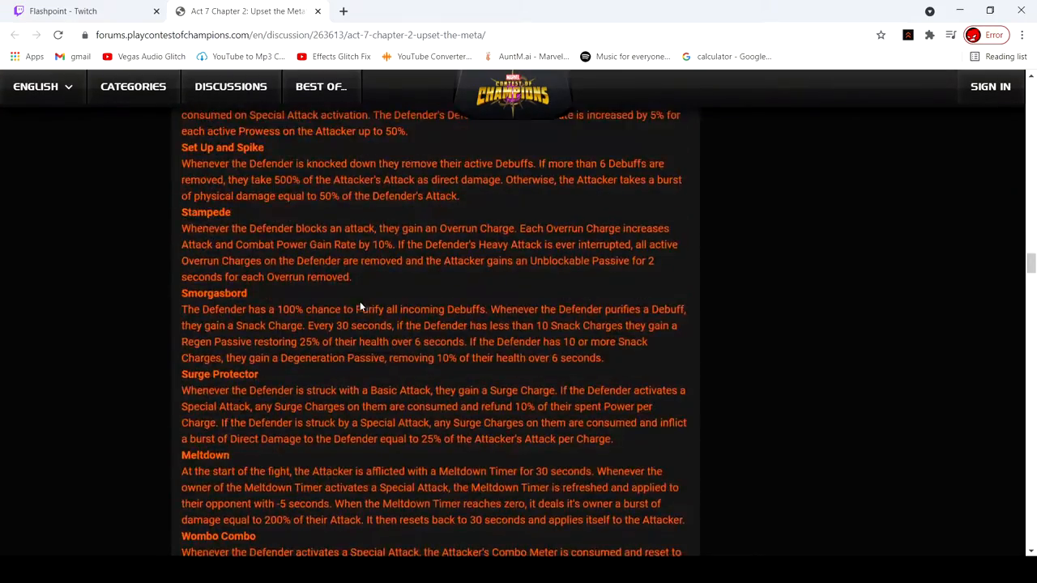
{"action": "scroll", "scroll_direction": "up", "scroll_amount": 3}
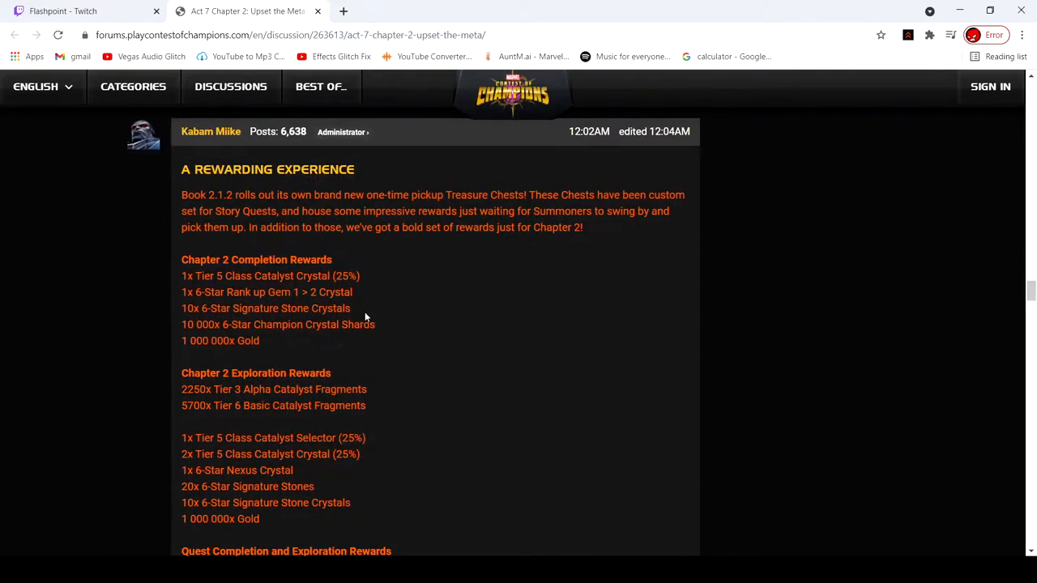
{"action": "scroll", "scroll_direction": "down", "scroll_amount": 3}
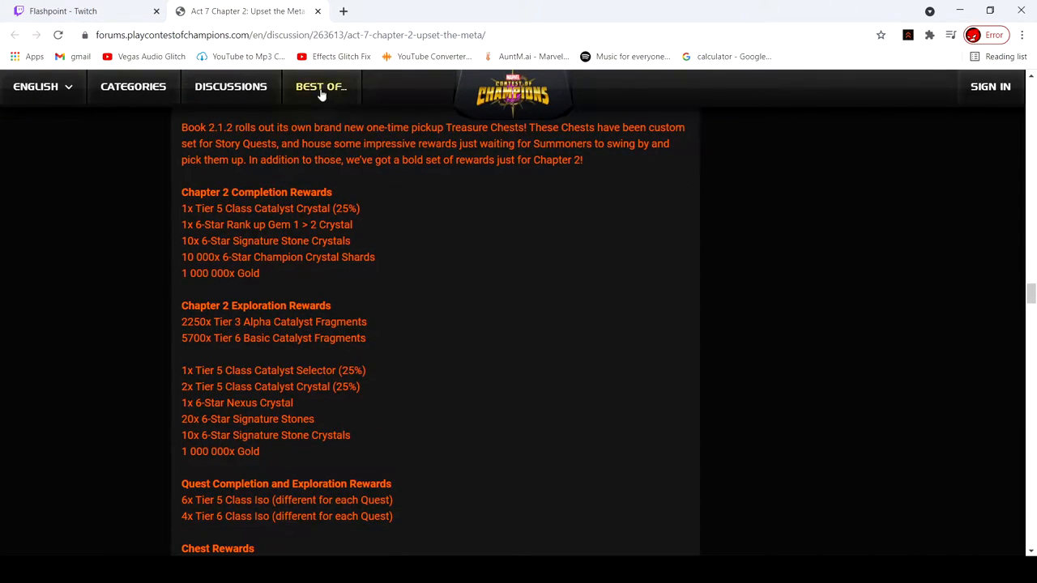
{"action": "mouse_move", "coordinate": [250, 160]}
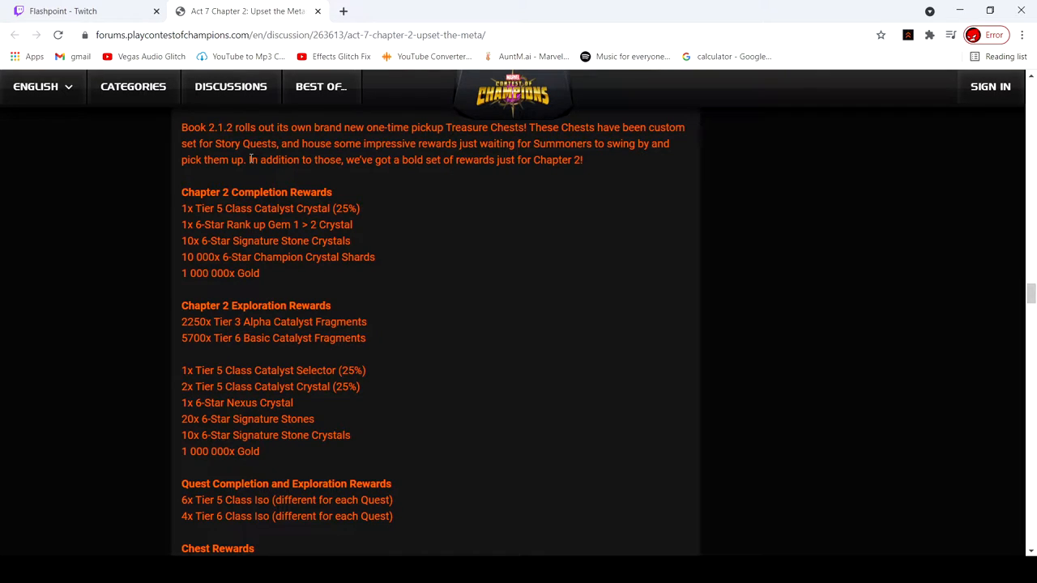
{"action": "mouse_move", "coordinate": [279, 188]}
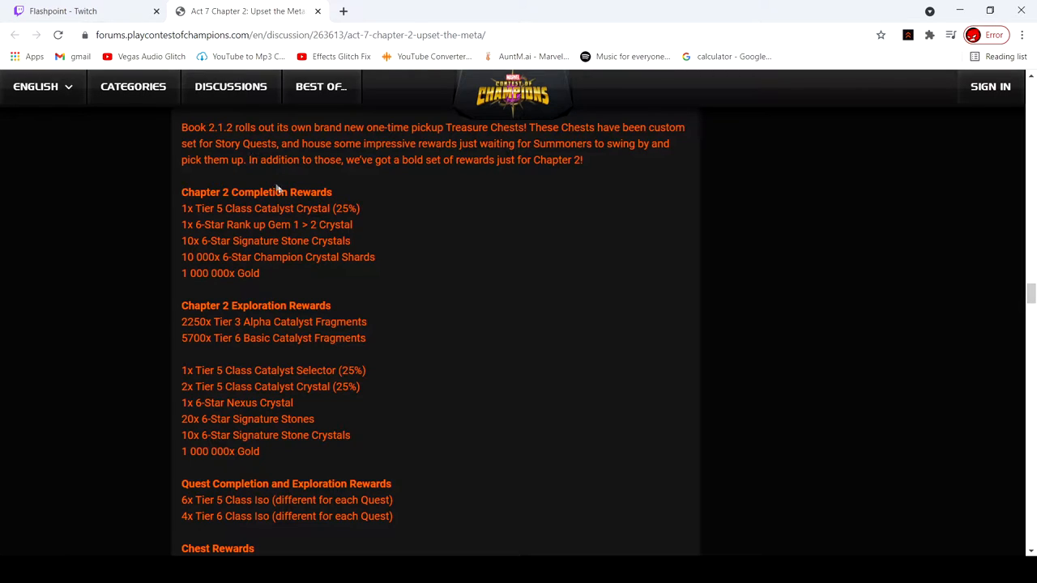
{"action": "mouse_move", "coordinate": [373, 207]}
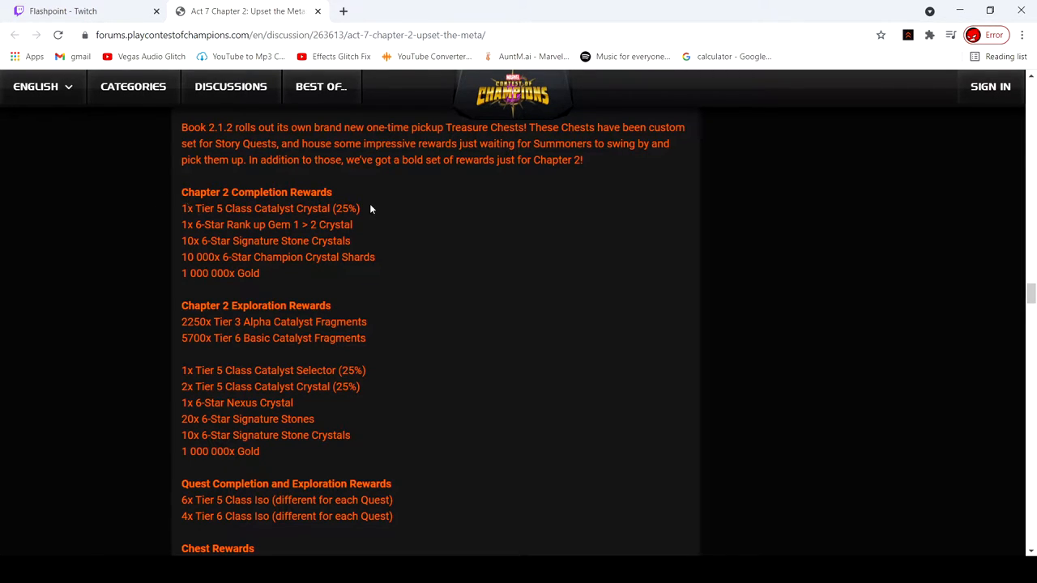
{"action": "mouse_move", "coordinate": [292, 246]}
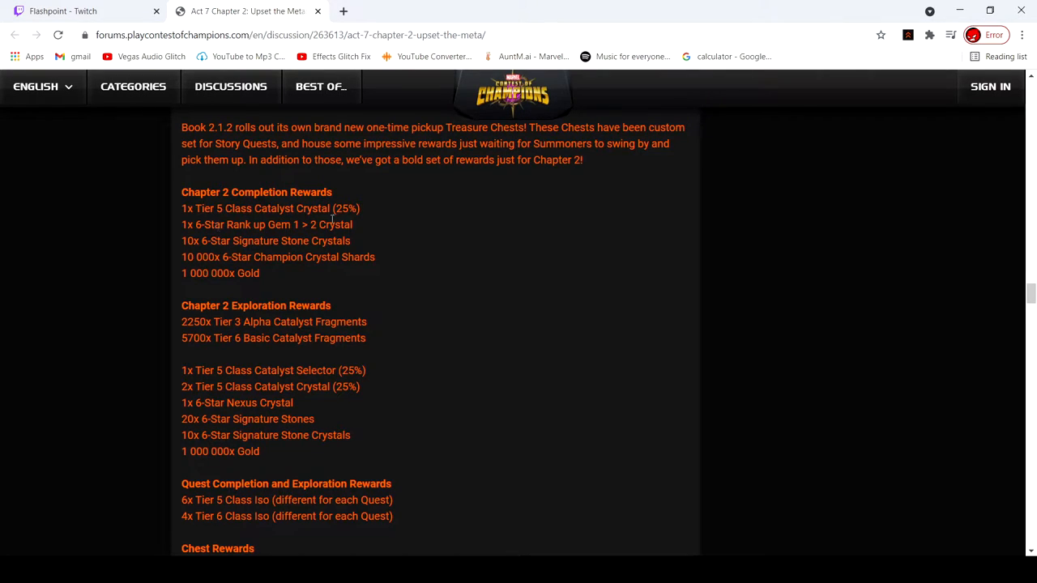
{"action": "mouse_move", "coordinate": [242, 237]}
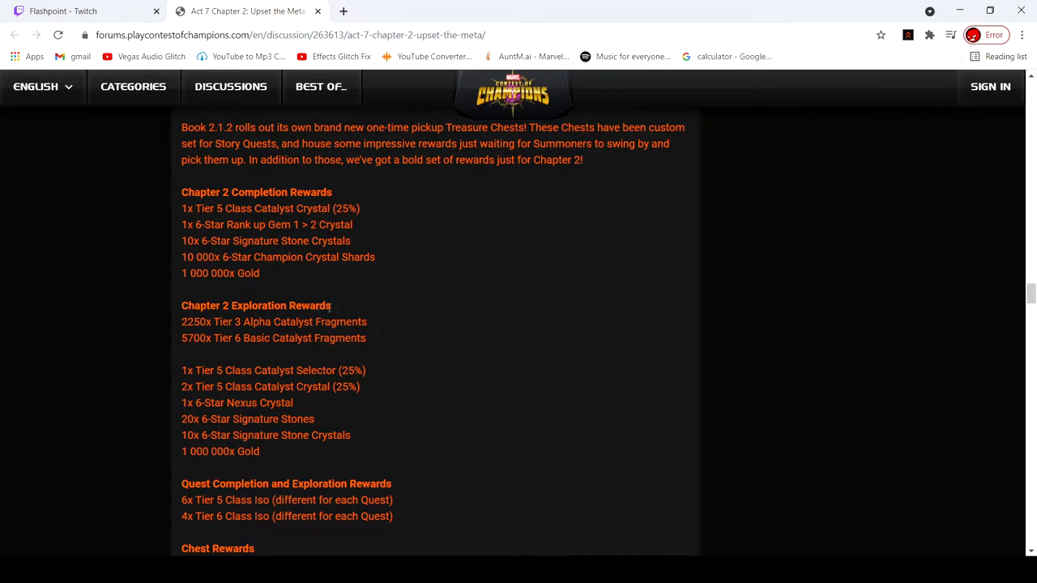
{"action": "mouse_move", "coordinate": [379, 279]}
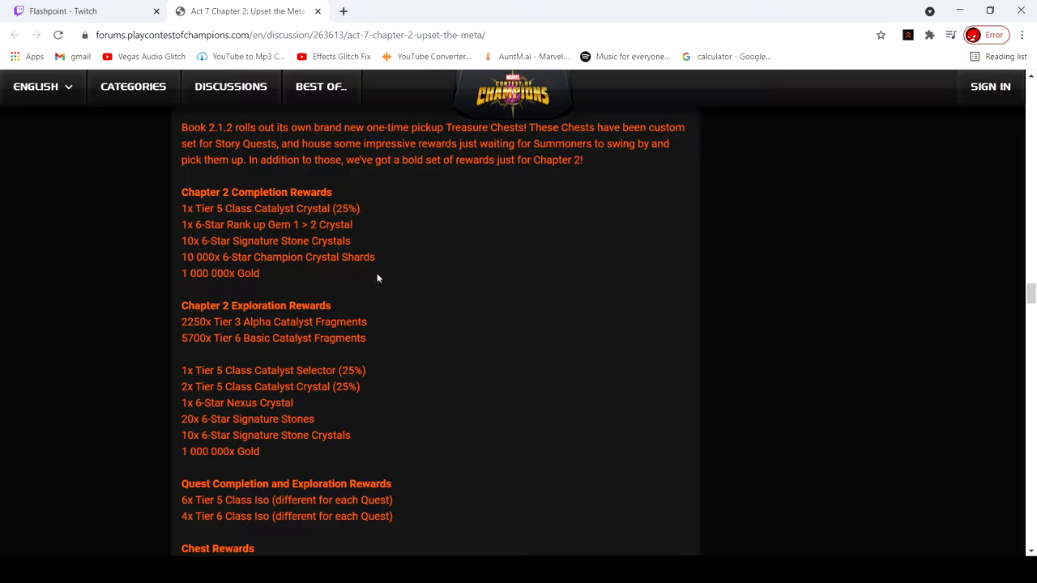
{"action": "mouse_move", "coordinate": [340, 304]}
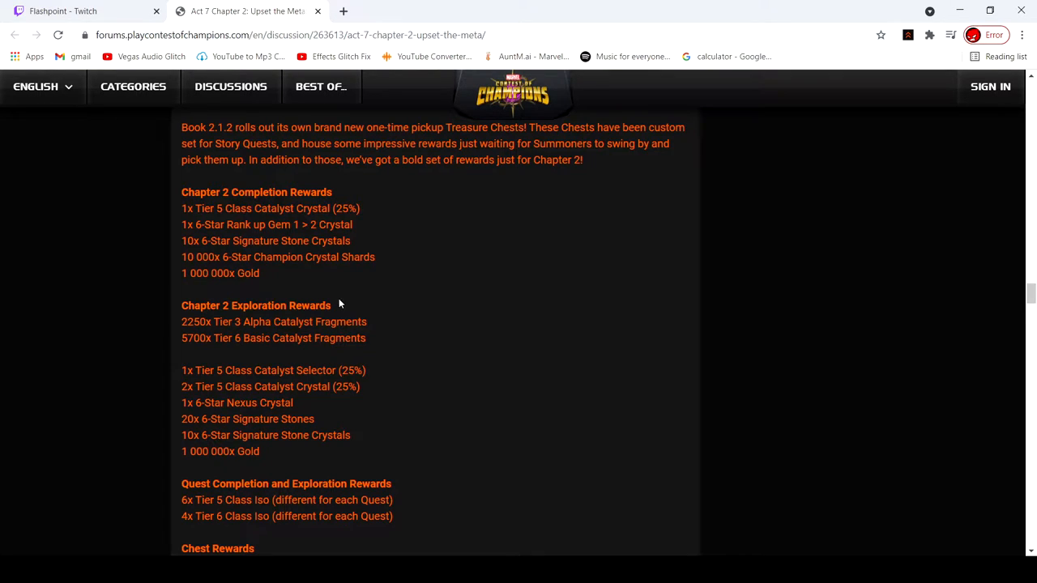
{"action": "mouse_move", "coordinate": [408, 319]}
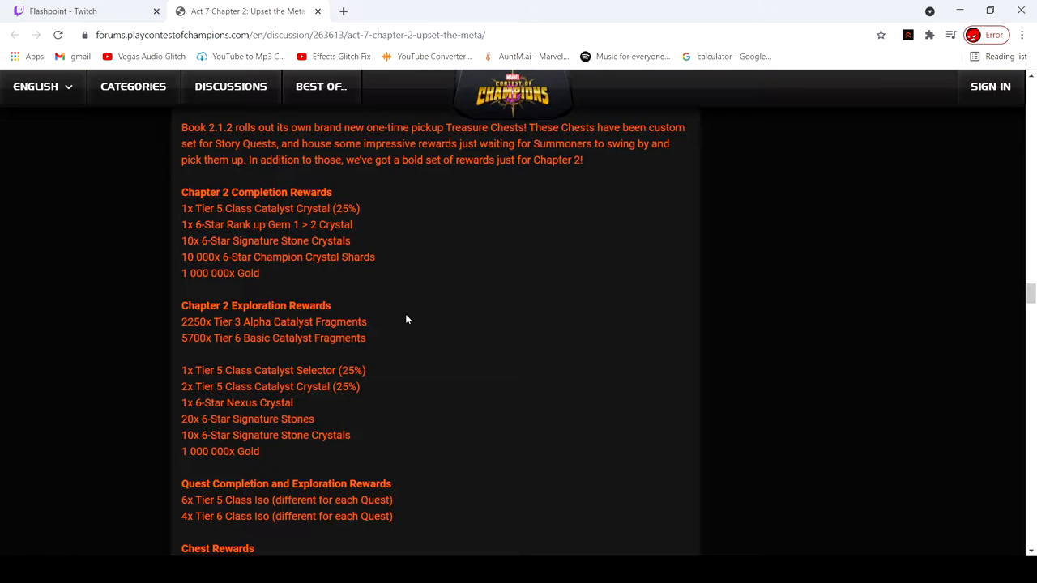
- Scroll past the Chest Rewards pickups to the 'Behold, Mythic Summoners!' heading
{"action": "scroll", "scroll_direction": "down", "scroll_amount": 3}
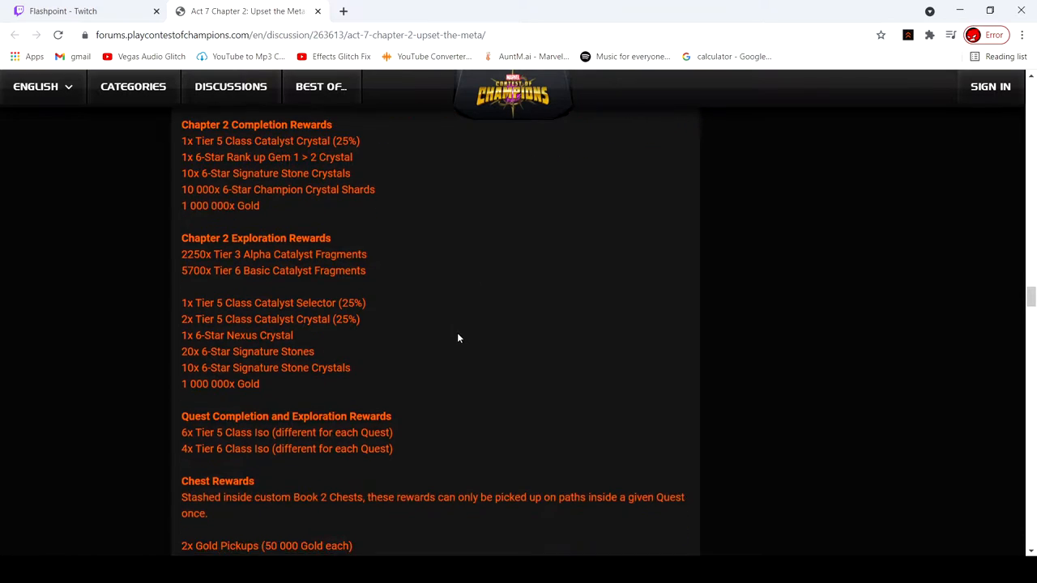
{"action": "scroll", "scroll_direction": "down", "scroll_amount": 3}
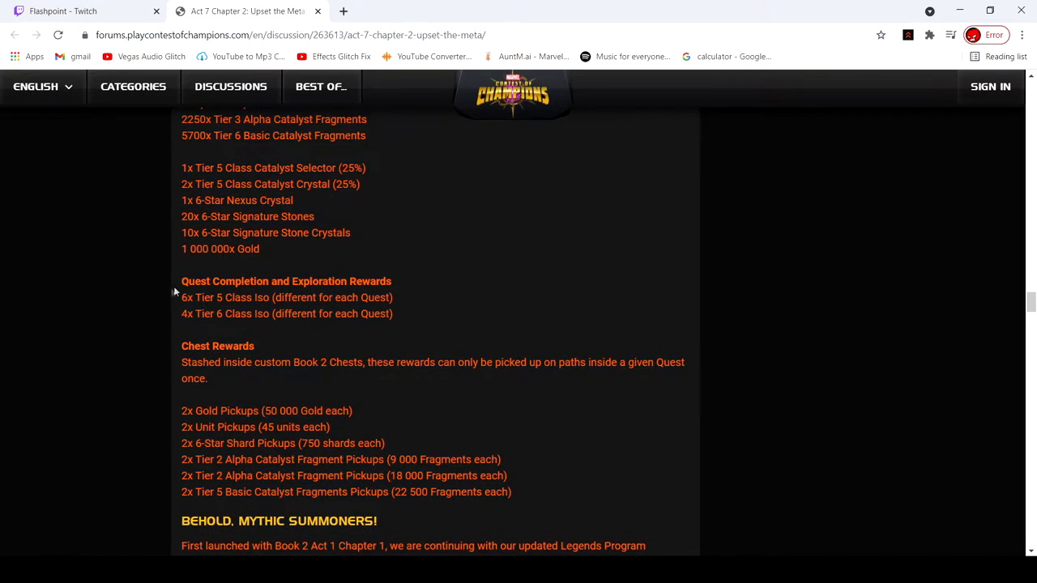
{"action": "mouse_move", "coordinate": [162, 398]}
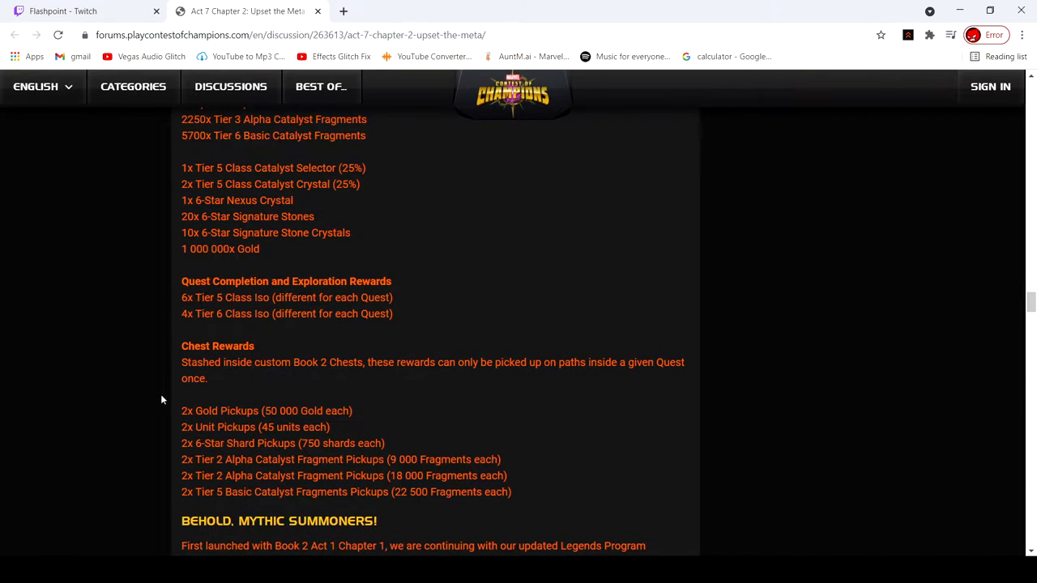
{"action": "scroll", "scroll_direction": "down", "scroll_amount": 3}
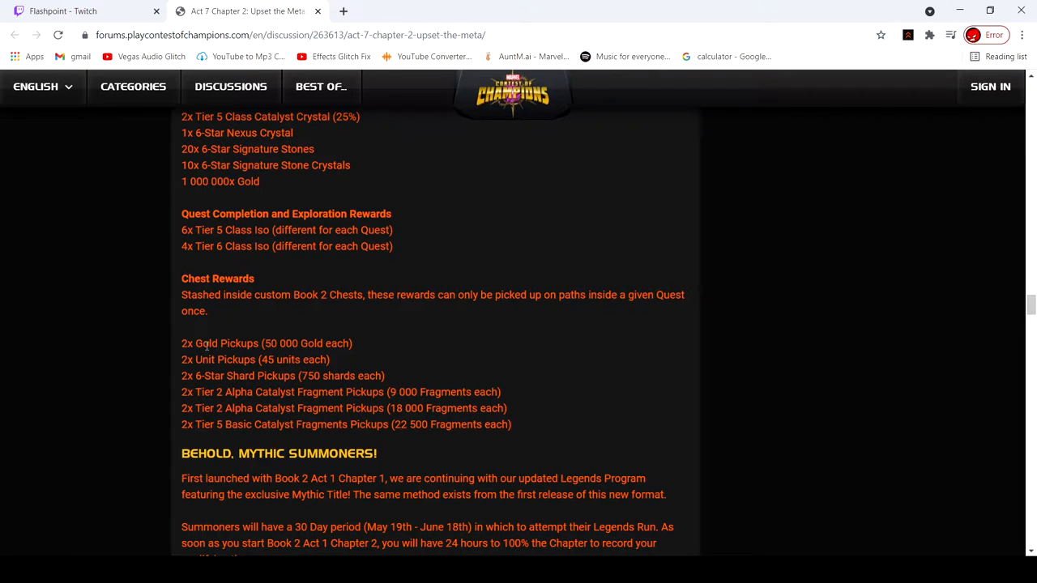
{"action": "mouse_move", "coordinate": [366, 350]}
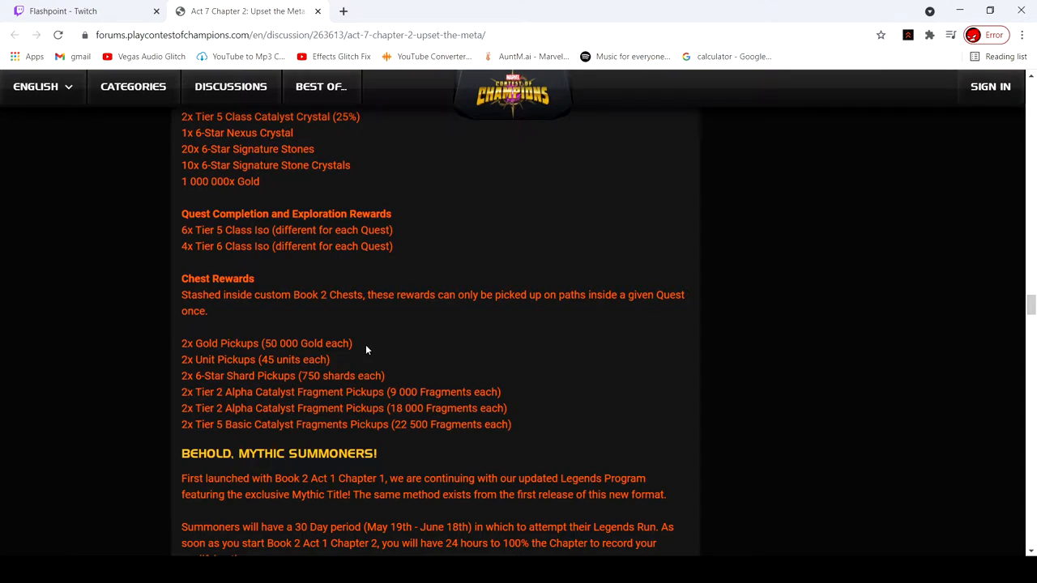
{"action": "mouse_move", "coordinate": [379, 303]}
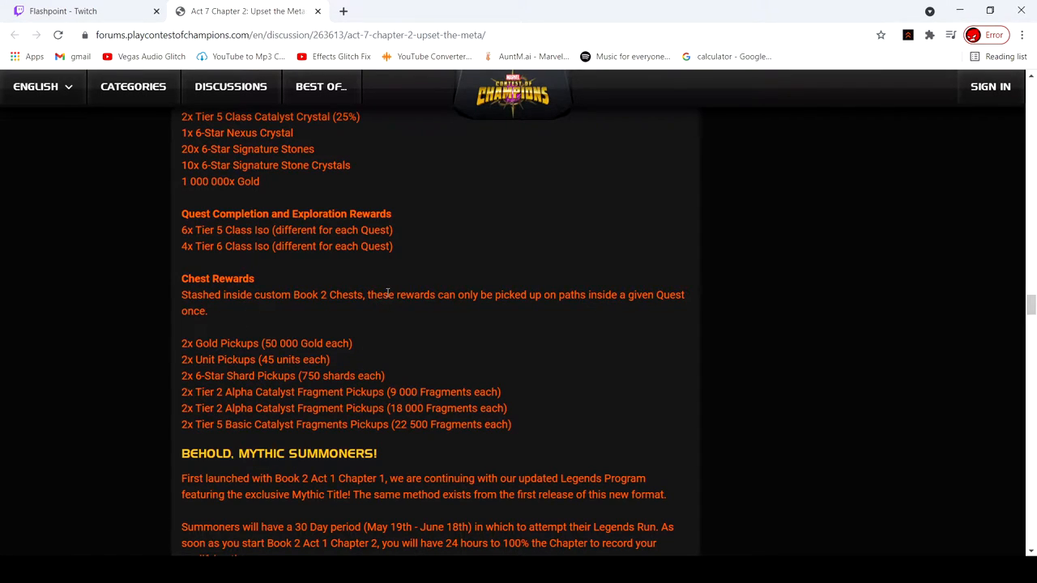
{"action": "mouse_move", "coordinate": [371, 408]}
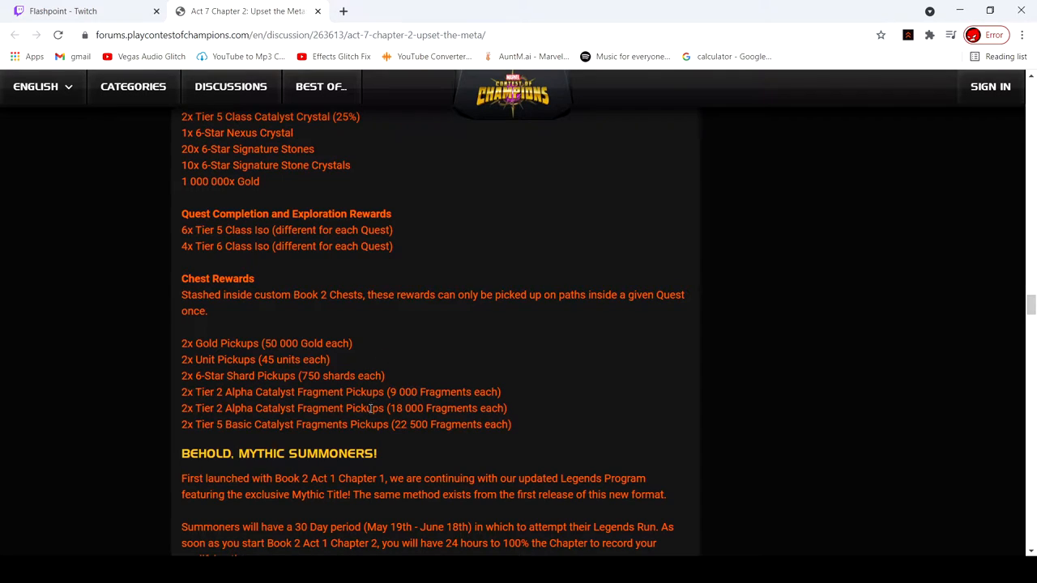
{"action": "mouse_move", "coordinate": [551, 401]}
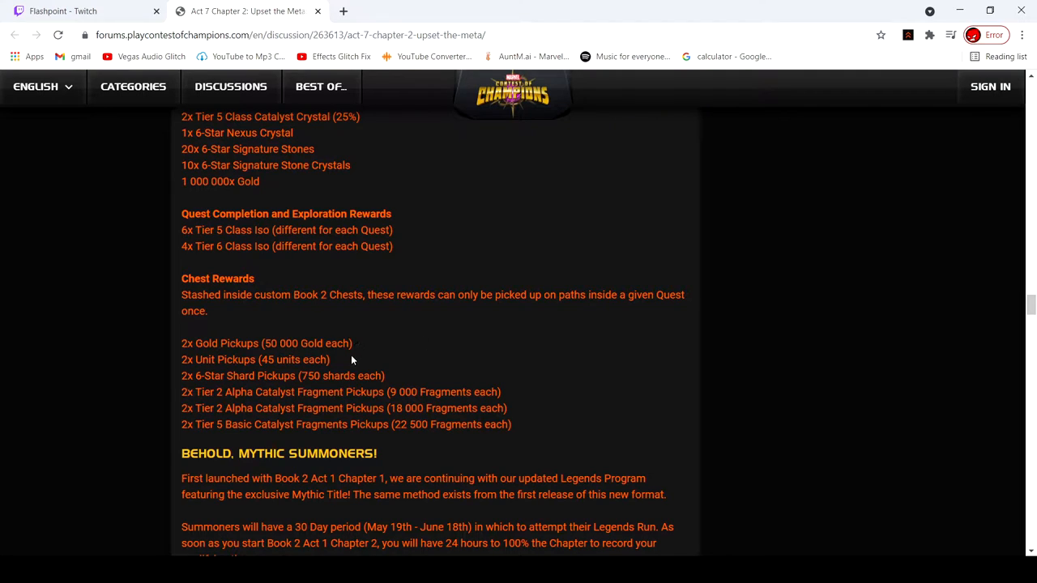
{"action": "mouse_move", "coordinate": [350, 361]}
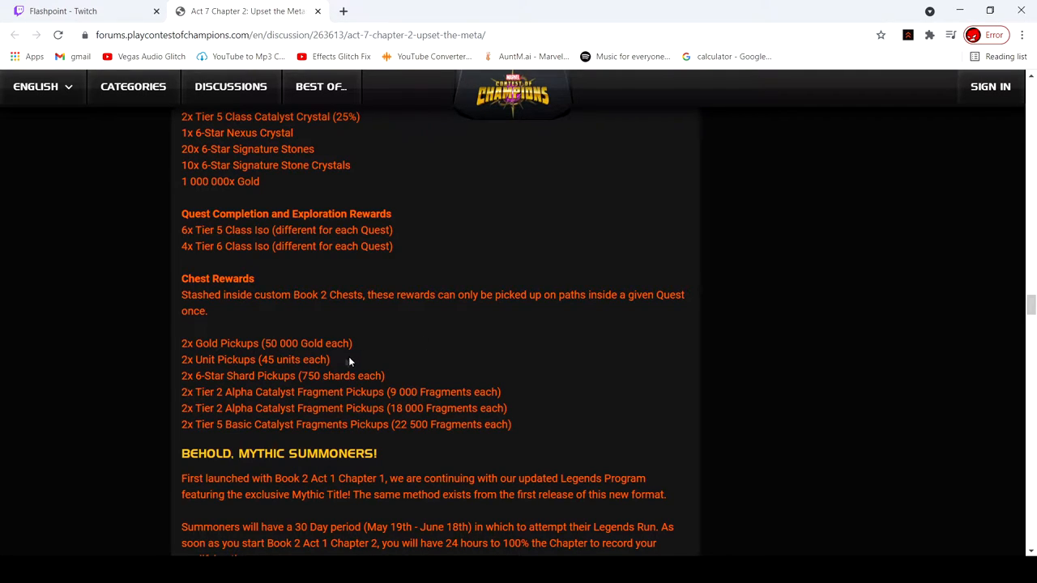
{"action": "mouse_move", "coordinate": [272, 363]}
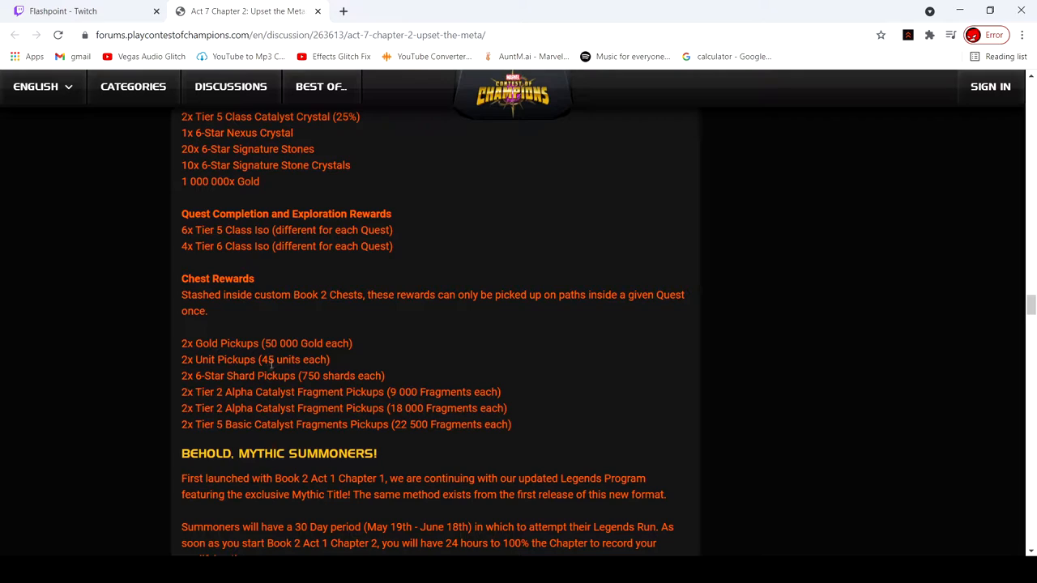
{"action": "mouse_move", "coordinate": [307, 375]}
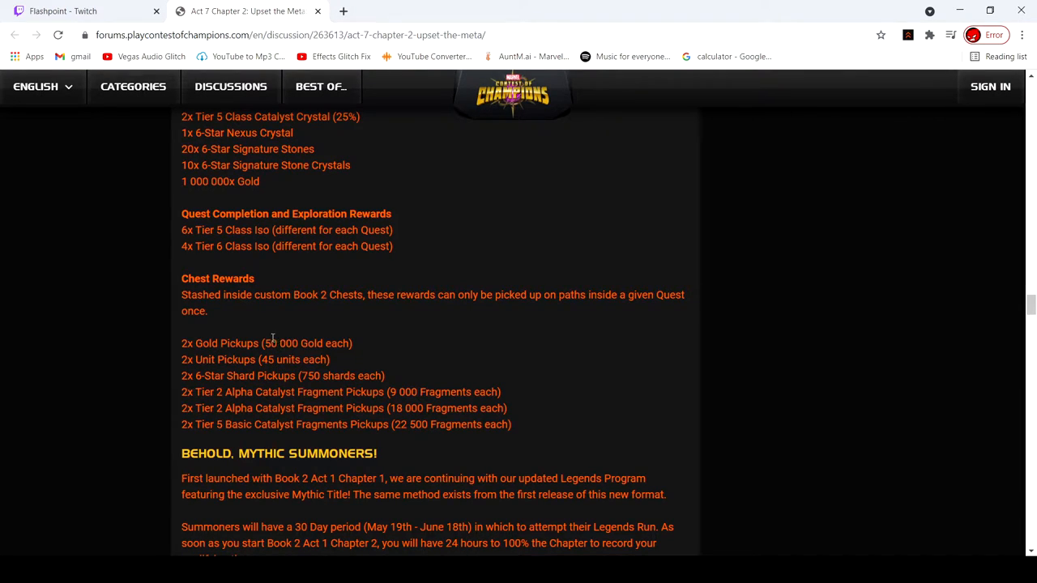
{"action": "mouse_move", "coordinate": [279, 344]}
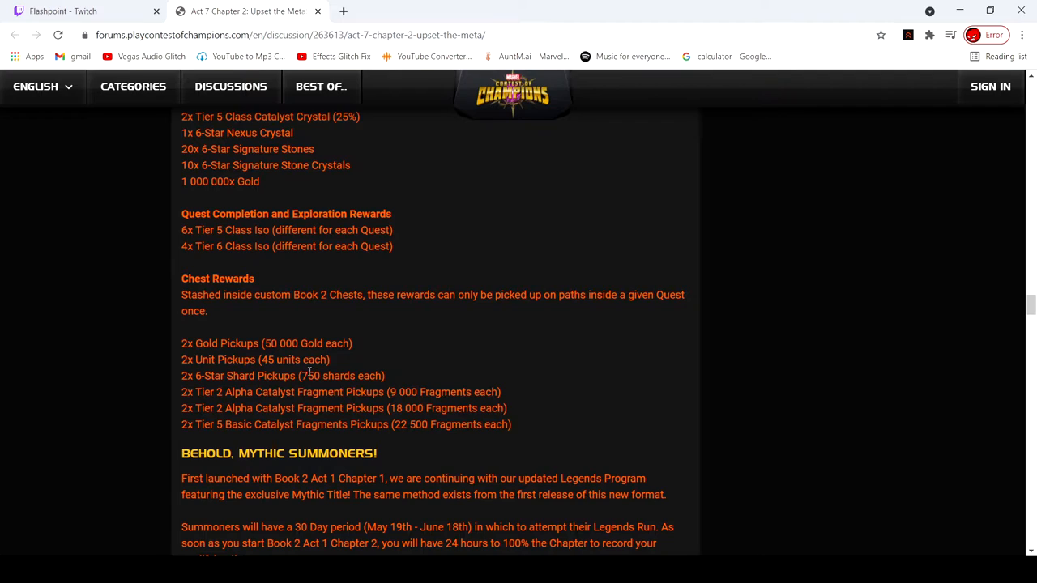
{"action": "mouse_move", "coordinate": [308, 376]}
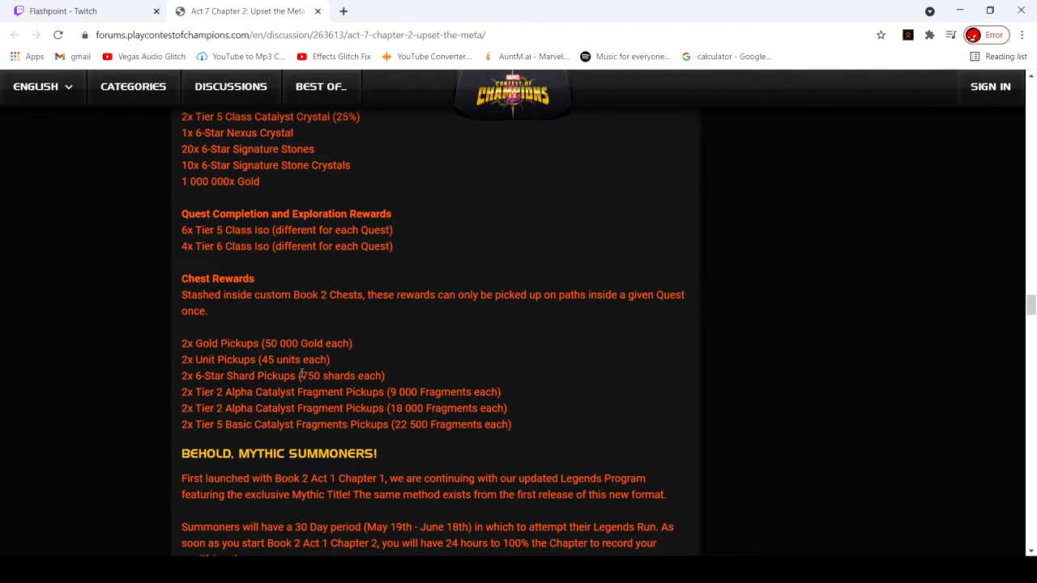
{"action": "mouse_move", "coordinate": [308, 376]}
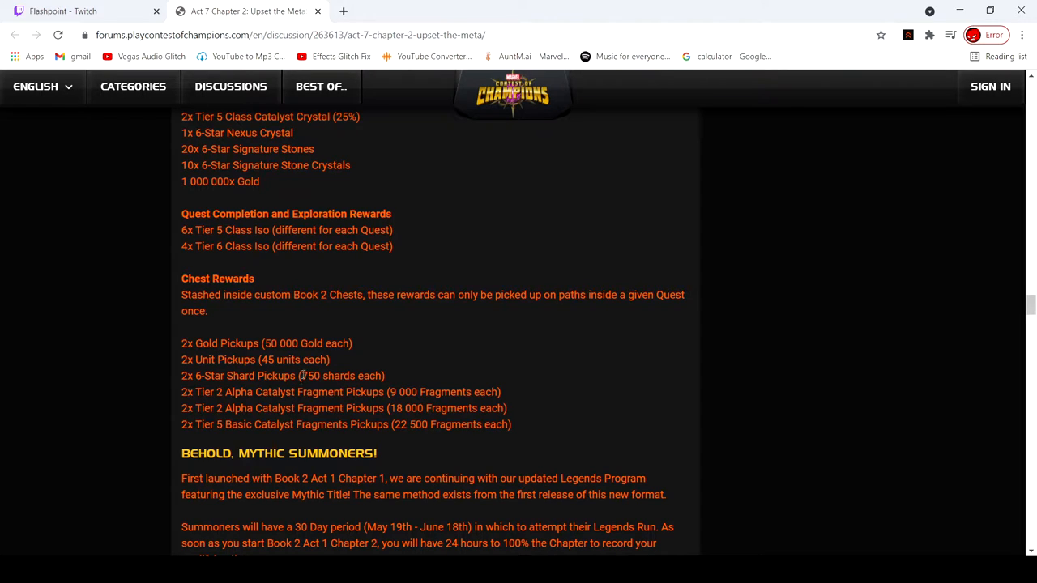
{"action": "scroll", "scroll_direction": "up", "scroll_amount": 3}
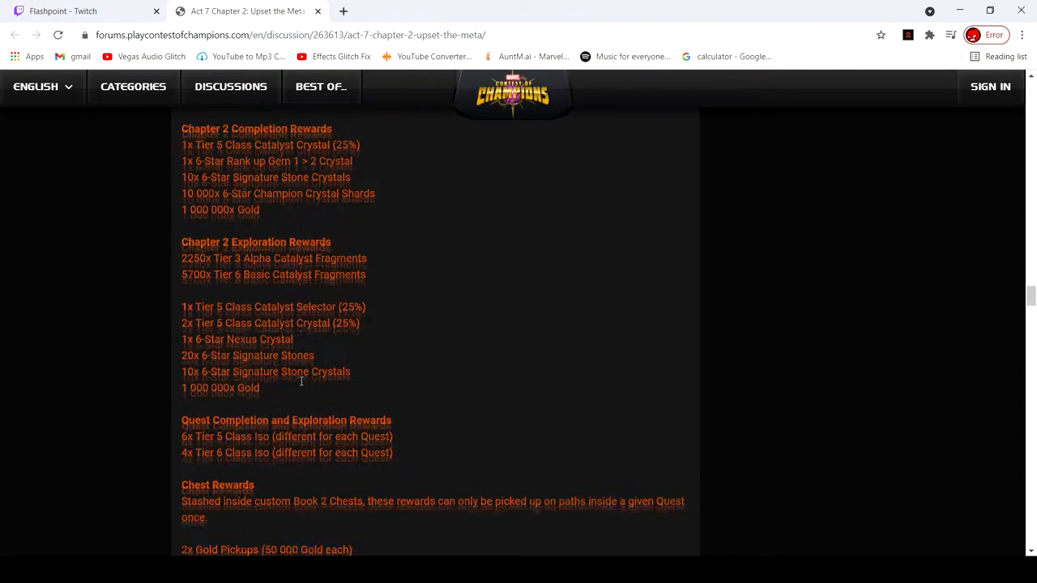
{"action": "scroll", "scroll_direction": "up", "scroll_amount": 3}
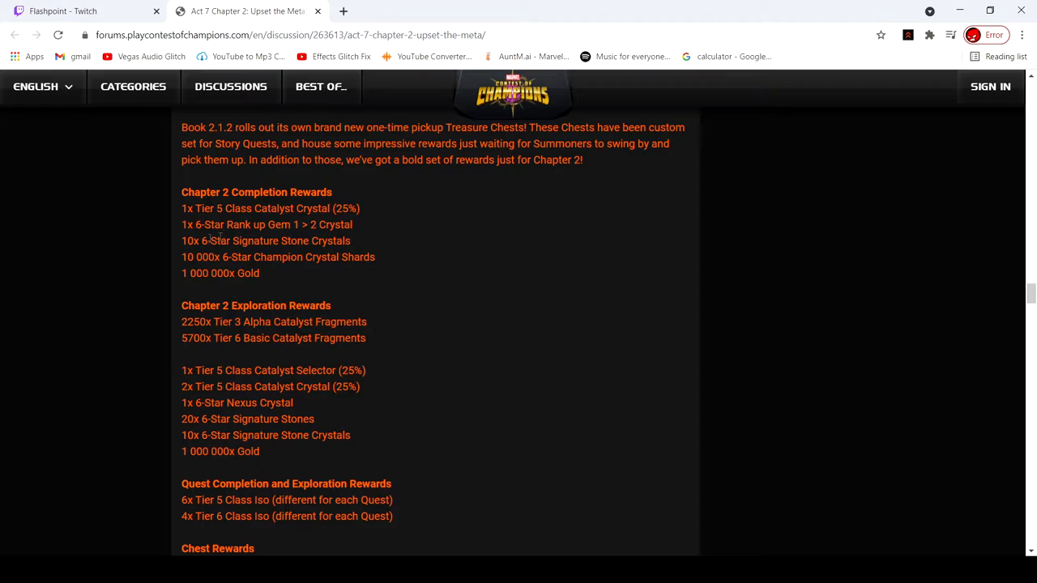
{"action": "mouse_move", "coordinate": [217, 418]}
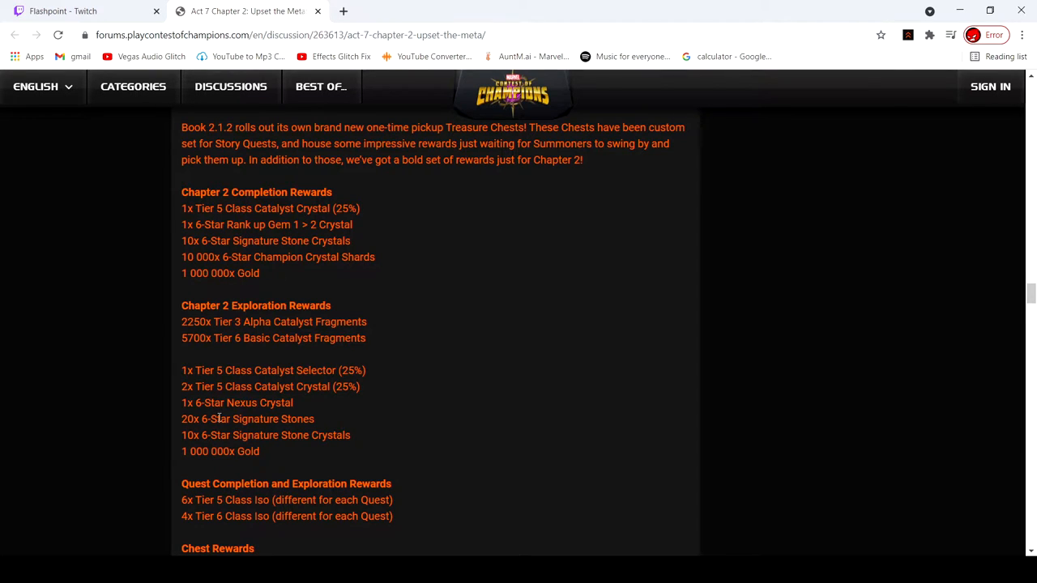
{"action": "scroll", "scroll_direction": "down", "scroll_amount": 3}
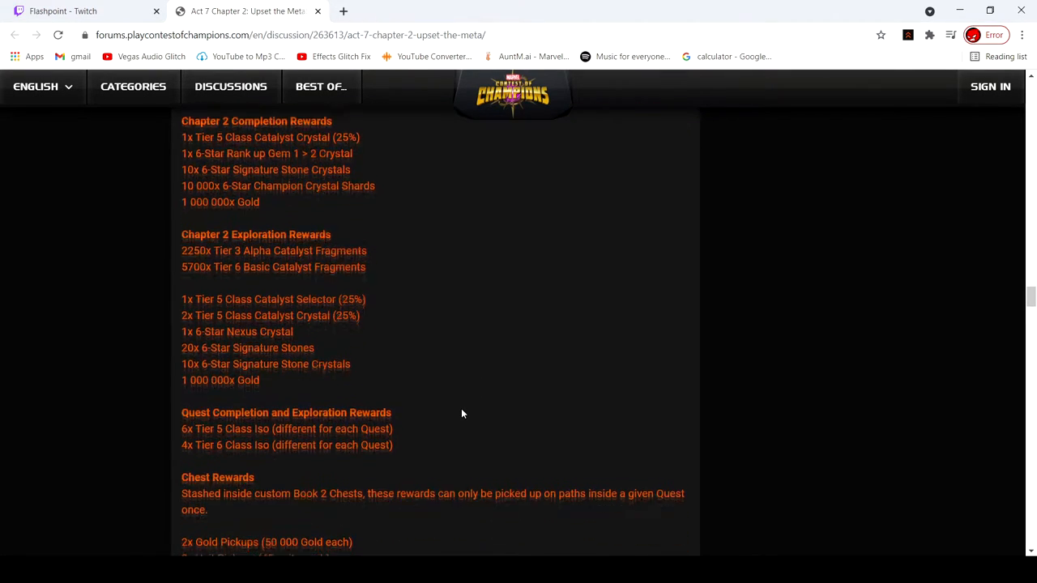
{"action": "scroll", "scroll_direction": "down", "scroll_amount": 3}
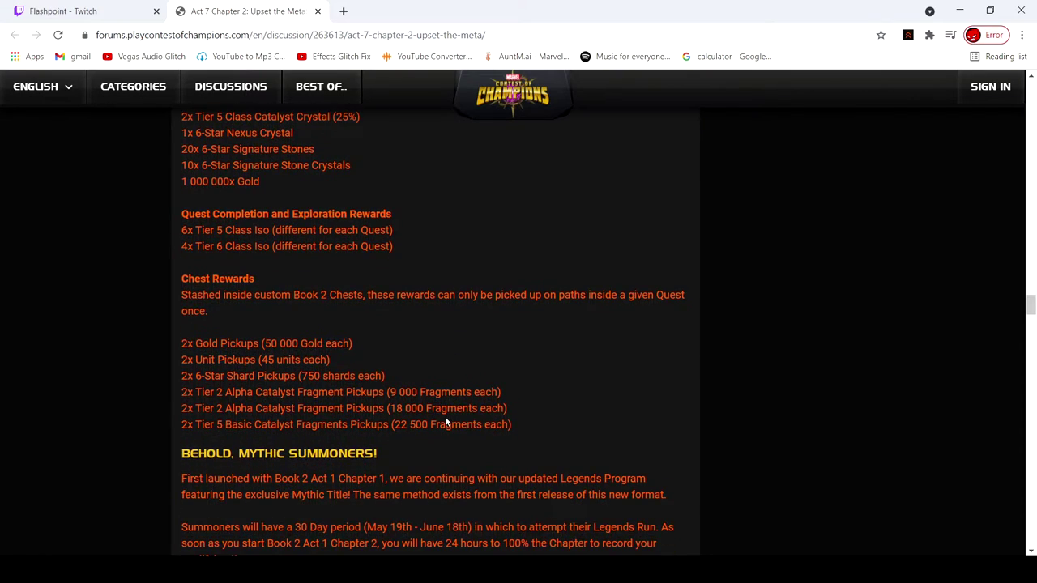
{"action": "scroll", "scroll_direction": "down", "scroll_amount": 3}
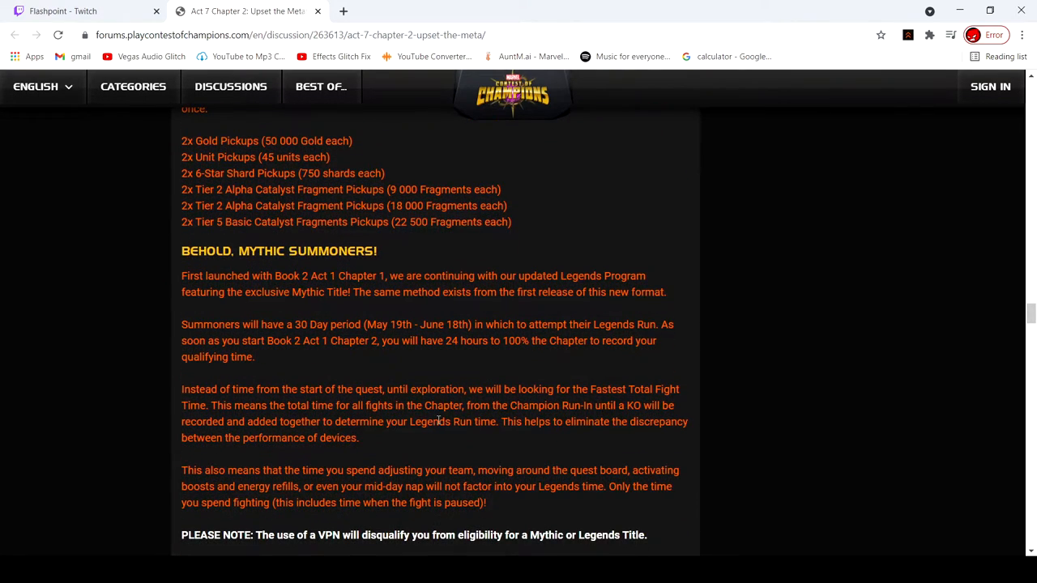
{"action": "scroll", "scroll_direction": "down", "scroll_amount": 3}
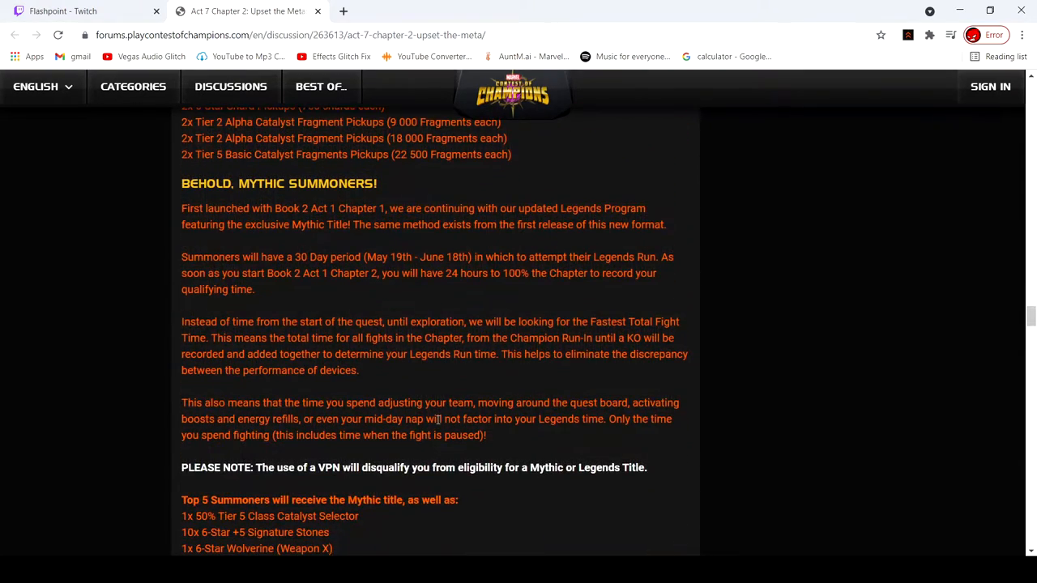
{"action": "scroll", "scroll_direction": "up", "scroll_amount": 3}
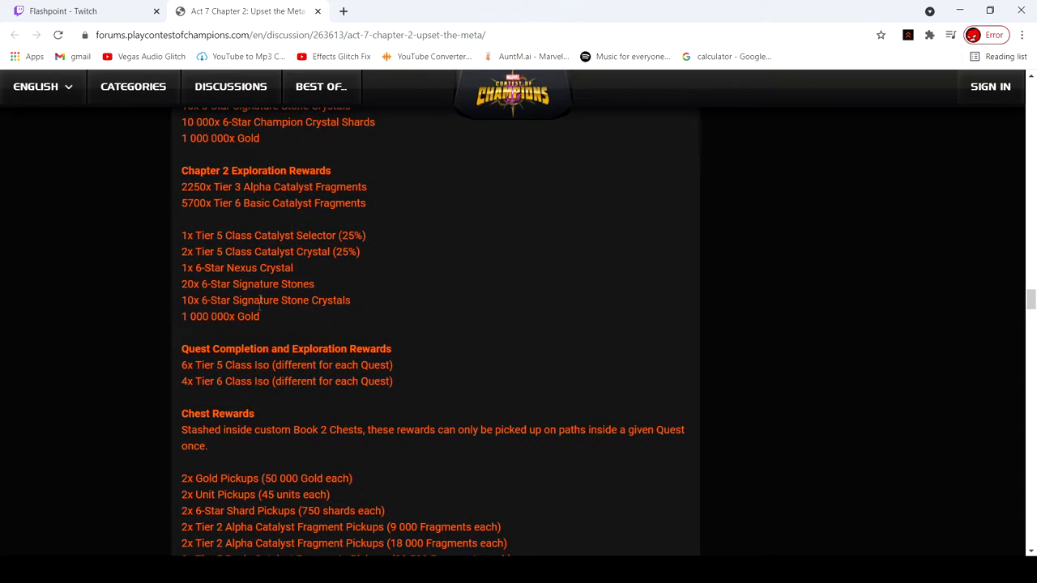
{"action": "scroll", "scroll_direction": "up", "scroll_amount": 3}
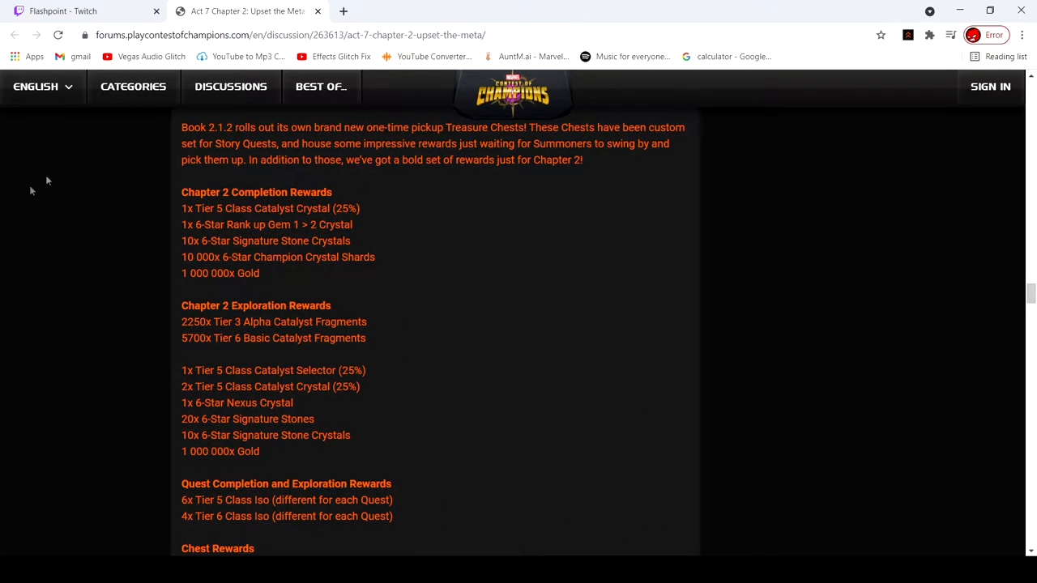
{"action": "mouse_move", "coordinate": [439, 412]}
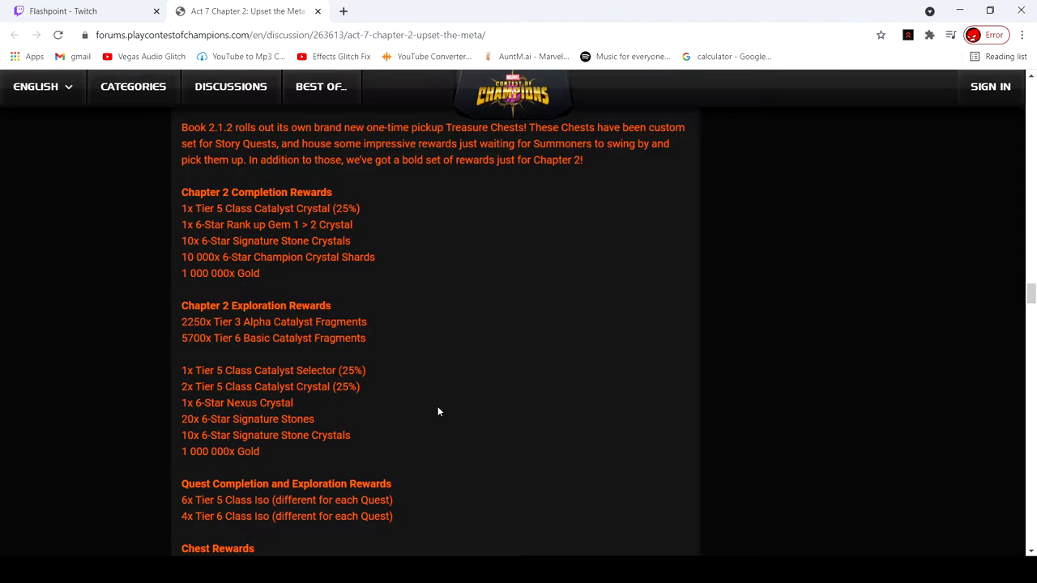
{"action": "mouse_move", "coordinate": [439, 402]}
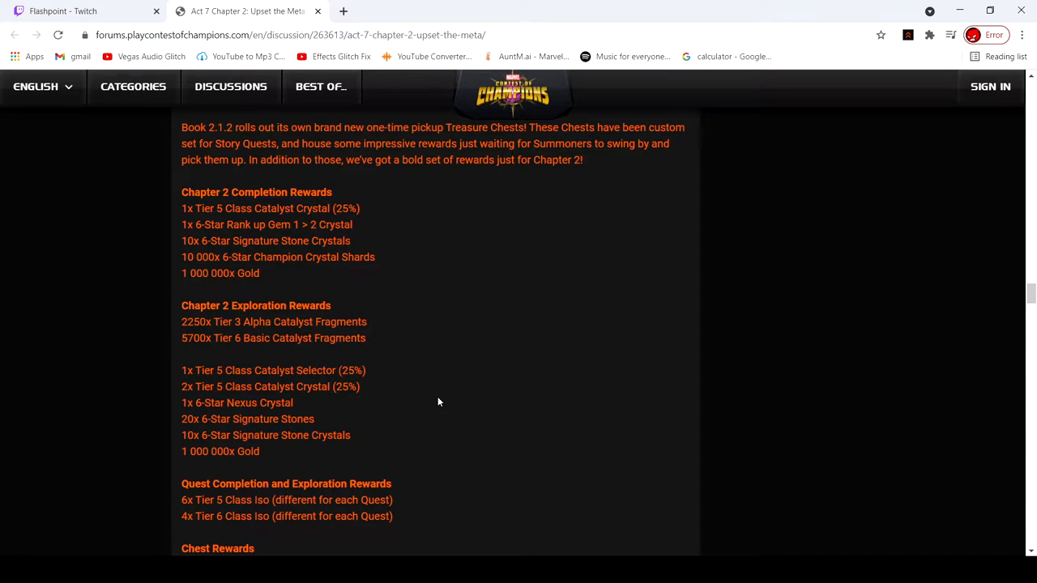
{"action": "mouse_move", "coordinate": [434, 406]}
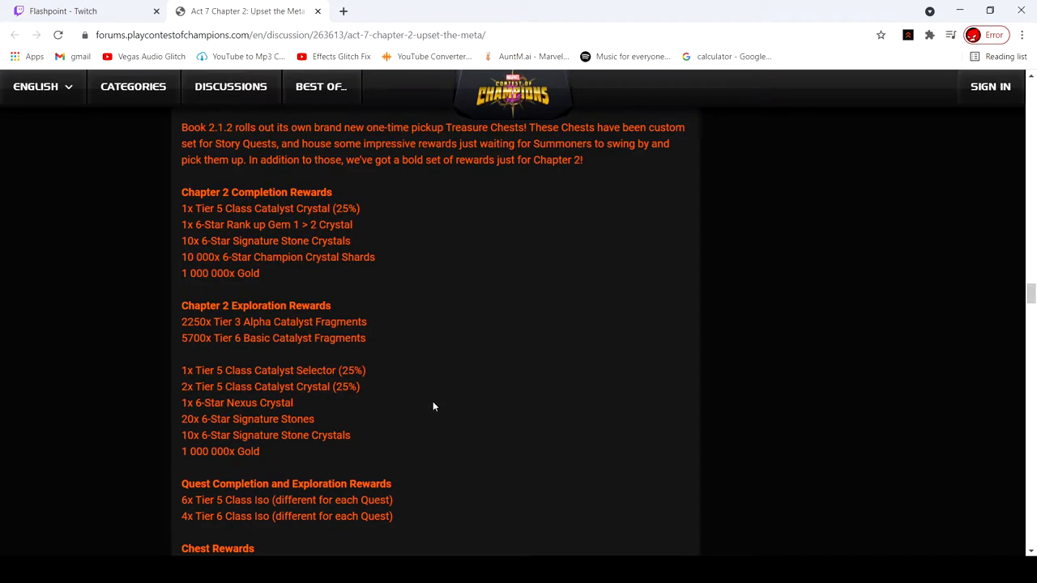
{"action": "scroll", "scroll_direction": "down", "scroll_amount": 3}
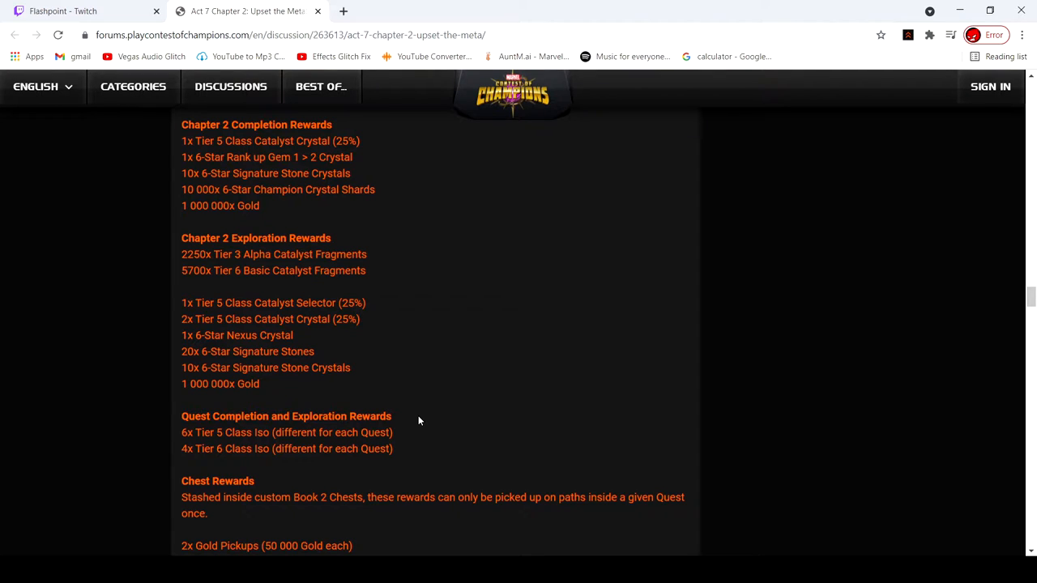
{"action": "scroll", "scroll_direction": "down", "scroll_amount": 3}
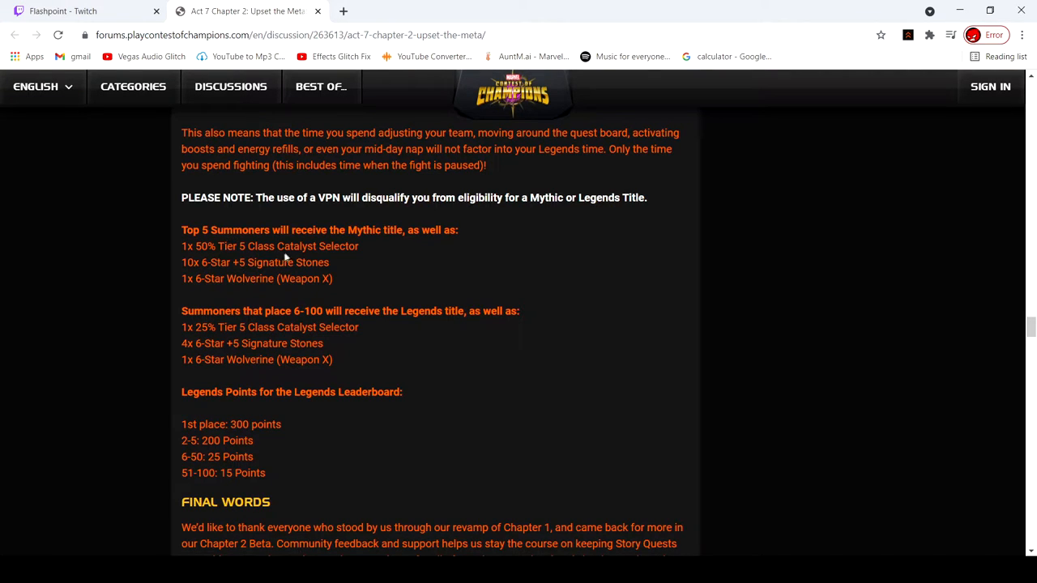
{"action": "mouse_move", "coordinate": [363, 349]}
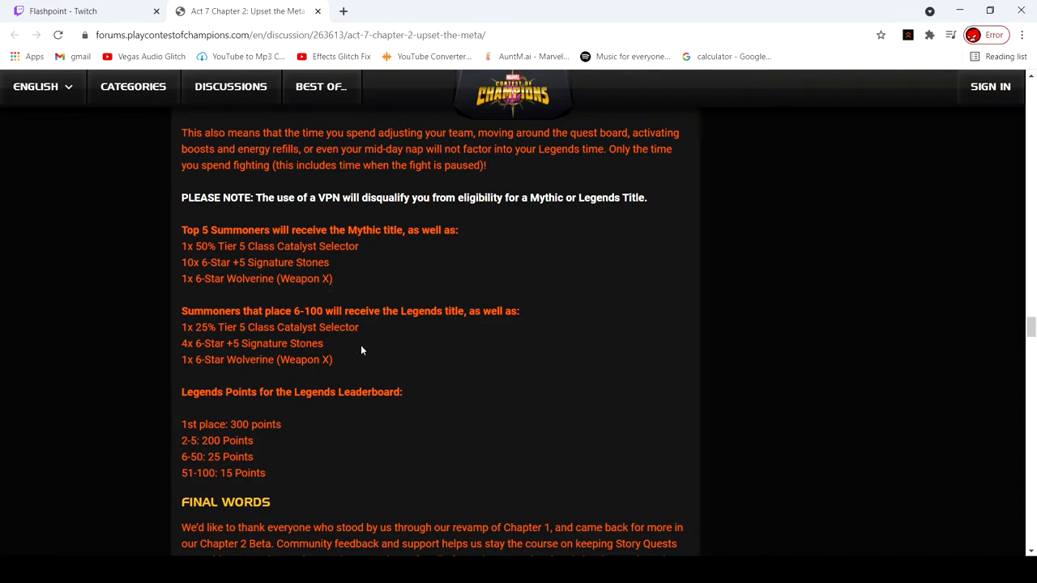
{"action": "scroll", "scroll_direction": "up", "scroll_amount": 3}
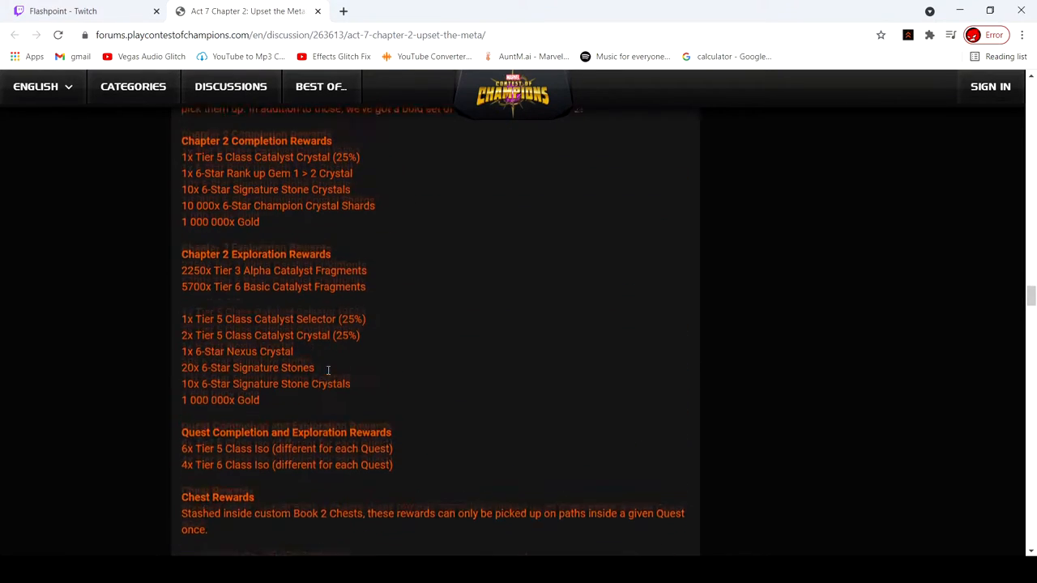
{"action": "scroll", "scroll_direction": "up", "scroll_amount": 3}
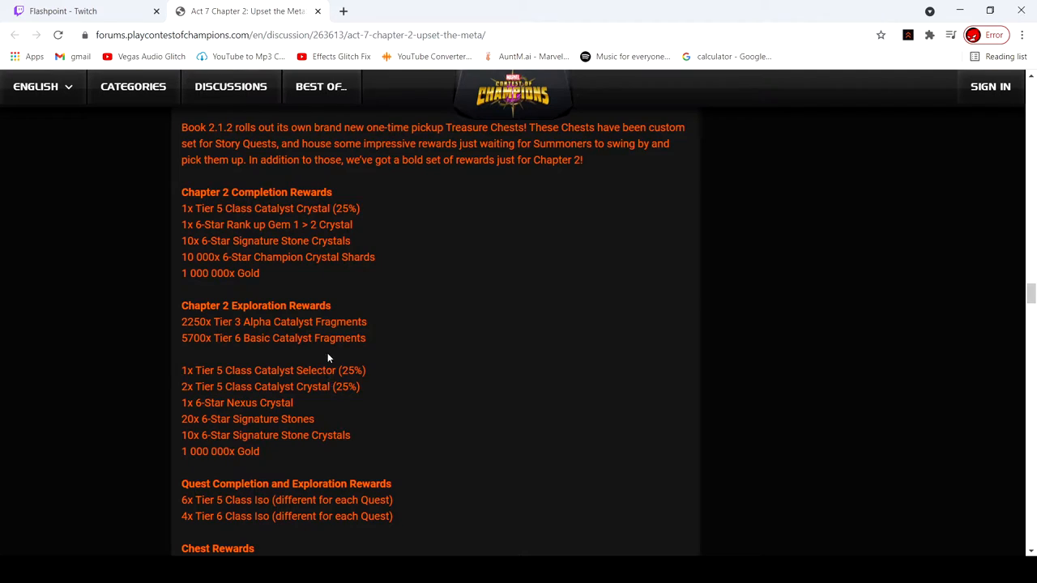
{"action": "left_click_drag", "start_coordinate": [182, 256], "coordinate": [217, 256]}
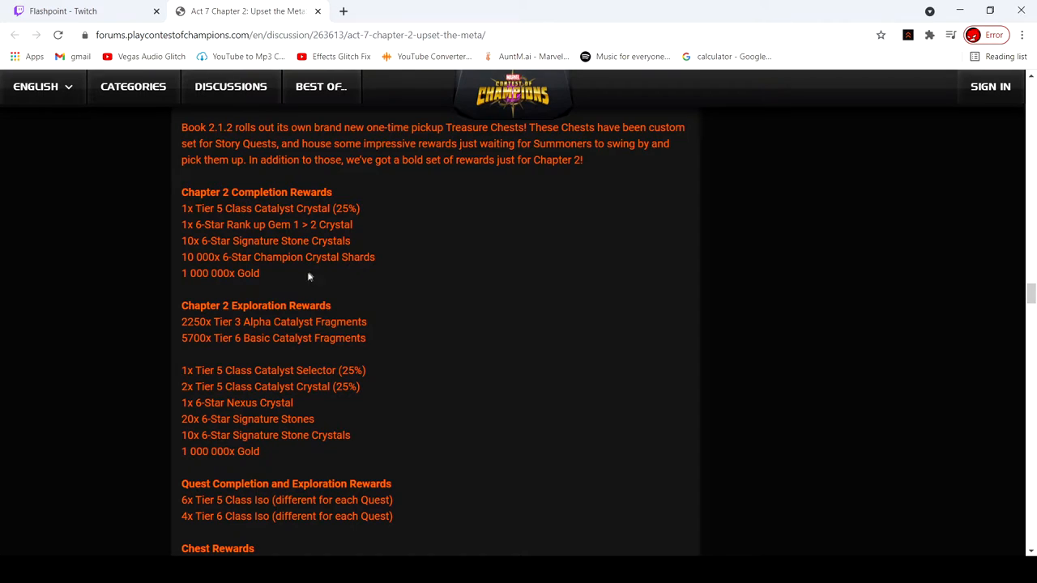
{"action": "scroll", "scroll_direction": "down", "scroll_amount": 3}
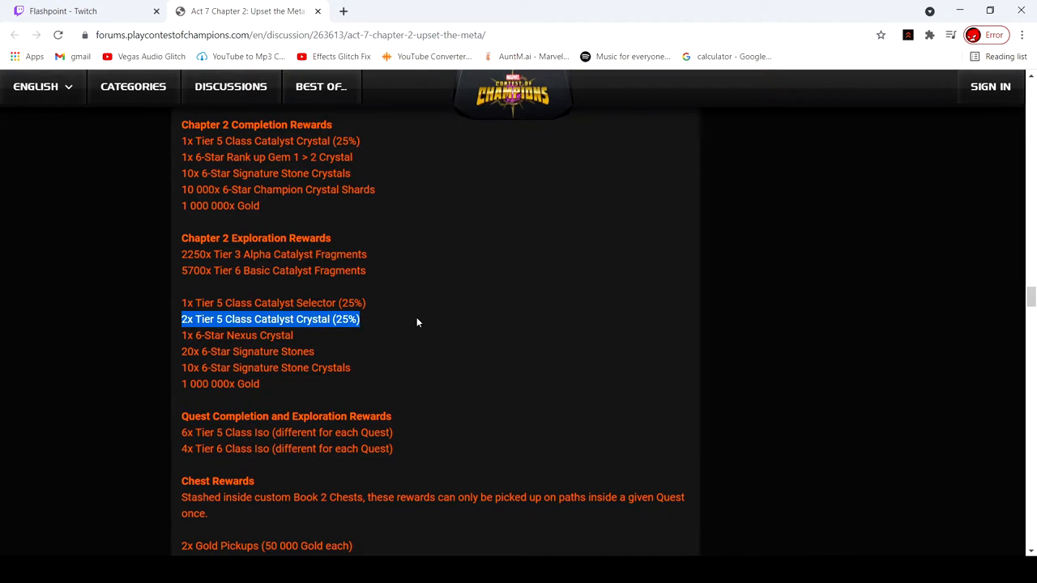
{"action": "mouse_move", "coordinate": [427, 314]}
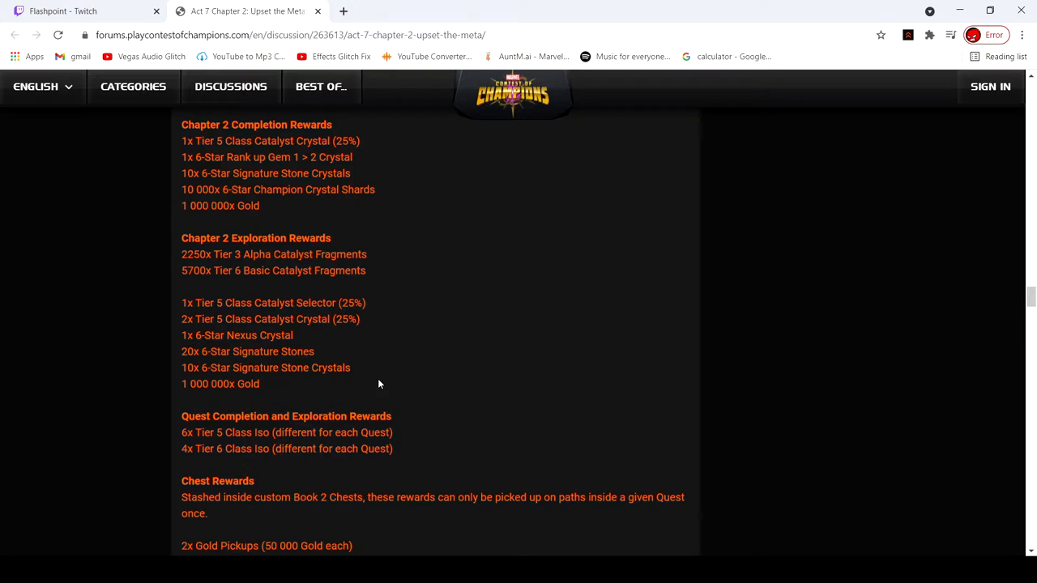
{"action": "mouse_move", "coordinate": [367, 377]}
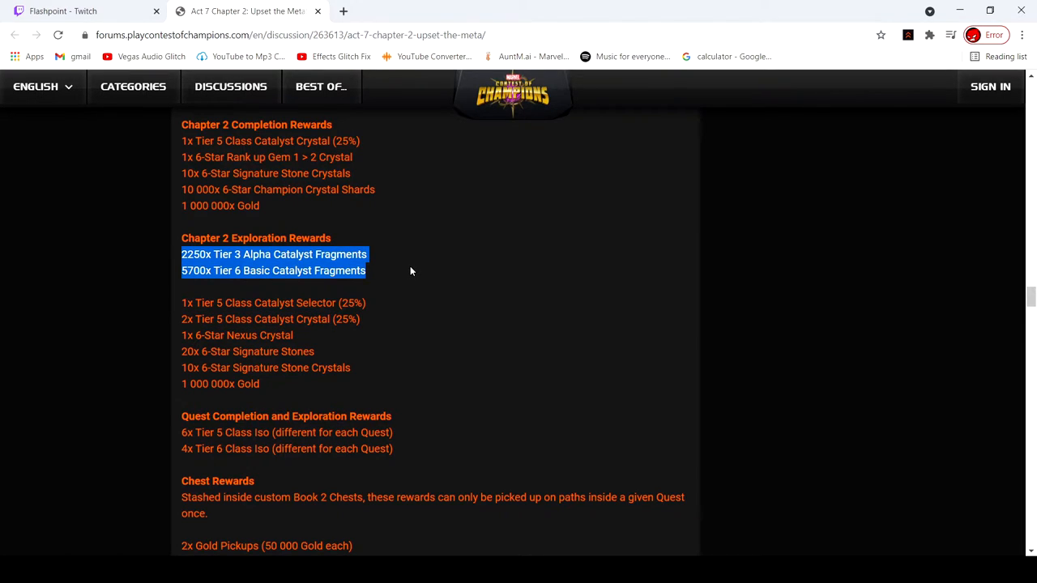
{"action": "scroll", "scroll_direction": "down", "scroll_amount": 3}
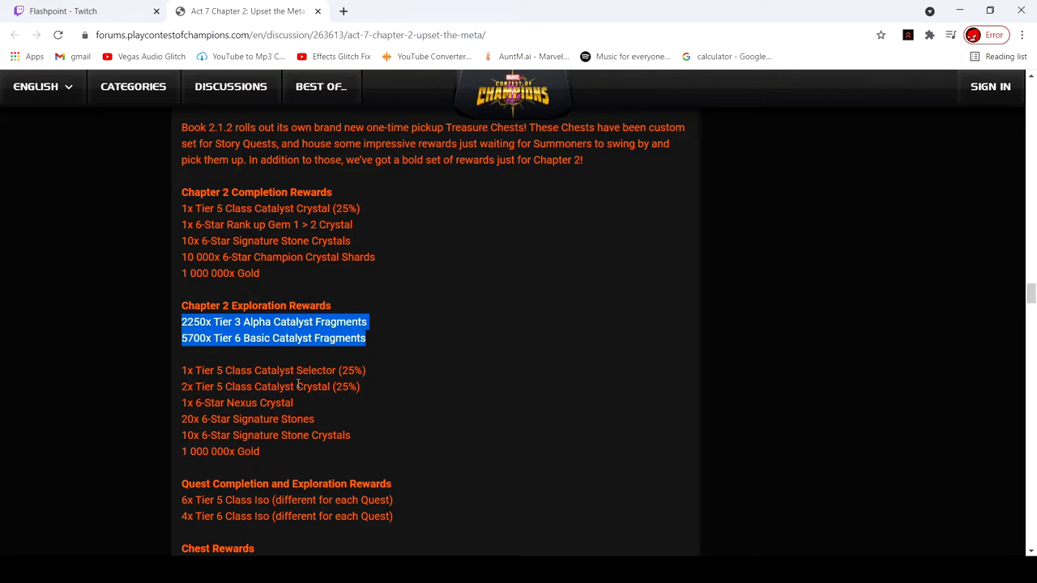
{"action": "left_click", "coordinate": [388, 369]}
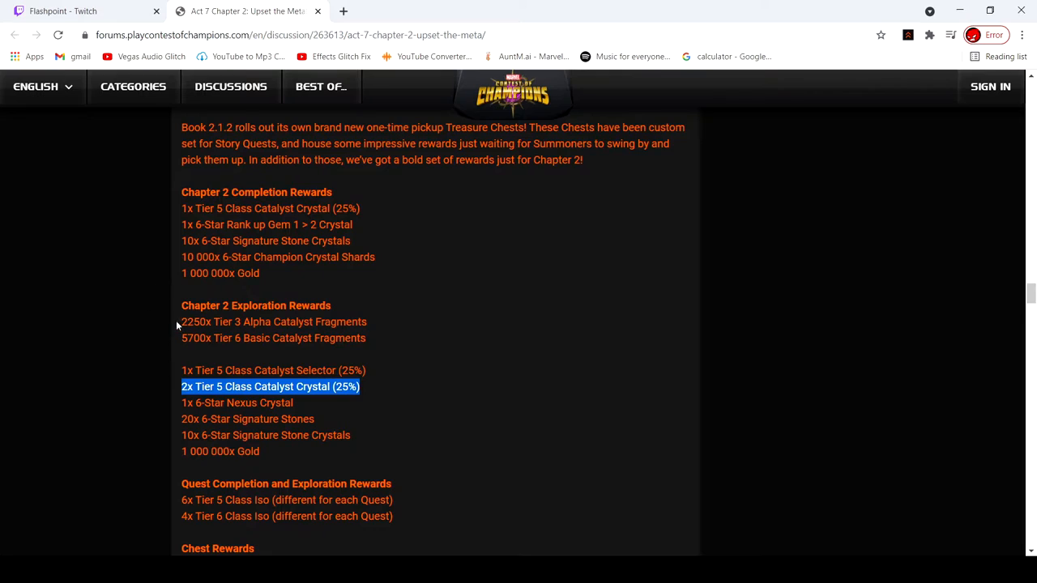
{"action": "mouse_move", "coordinate": [174, 324]}
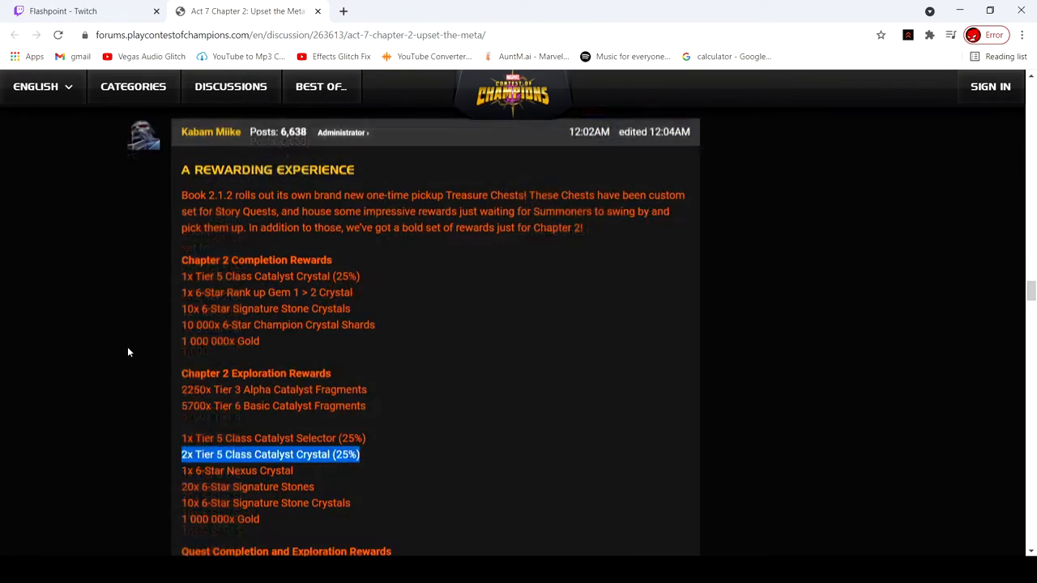
{"action": "scroll", "scroll_direction": "down", "scroll_amount": 3}
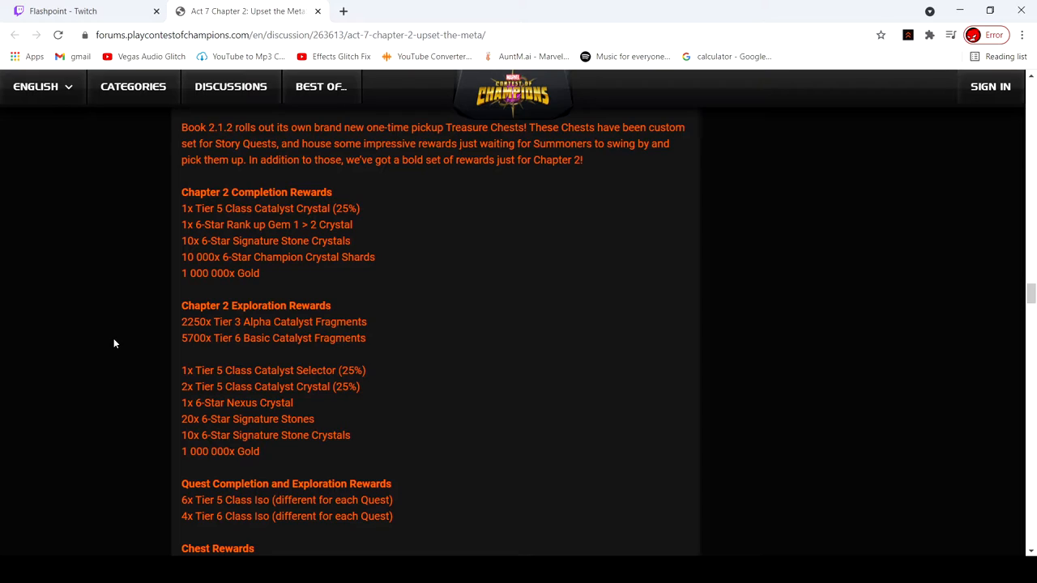
{"action": "mouse_move", "coordinate": [195, 282]}
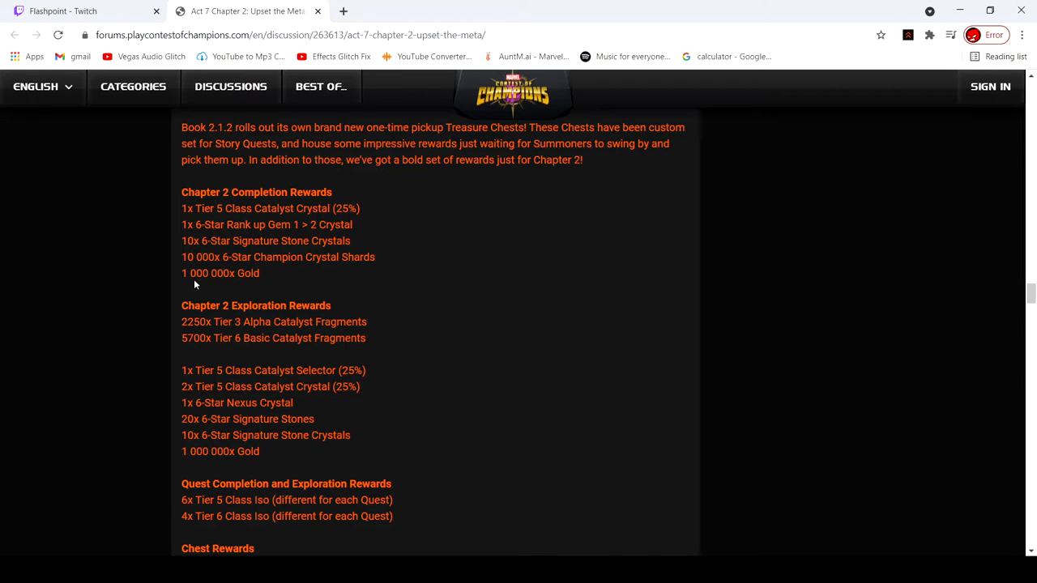
{"action": "scroll", "scroll_direction": "down", "scroll_amount": 3}
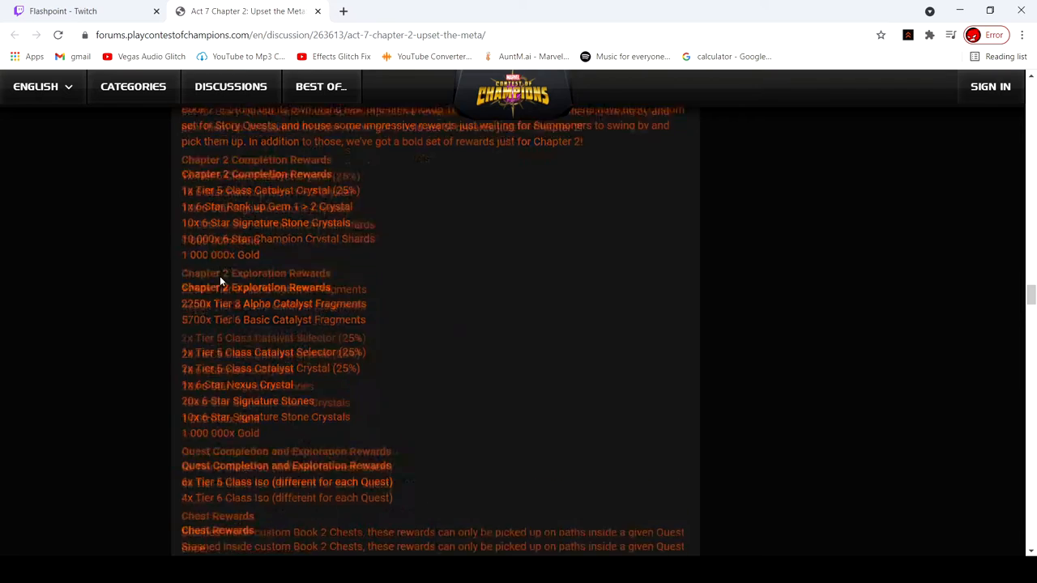
{"action": "scroll", "scroll_direction": "down", "scroll_amount": 3}
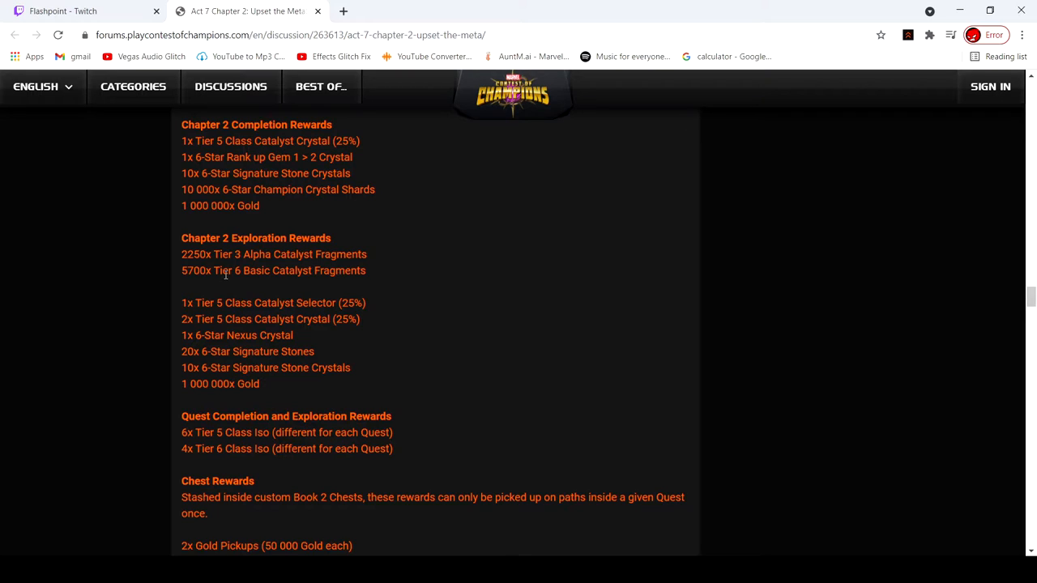
{"action": "double_click", "coordinate": [195, 270]}
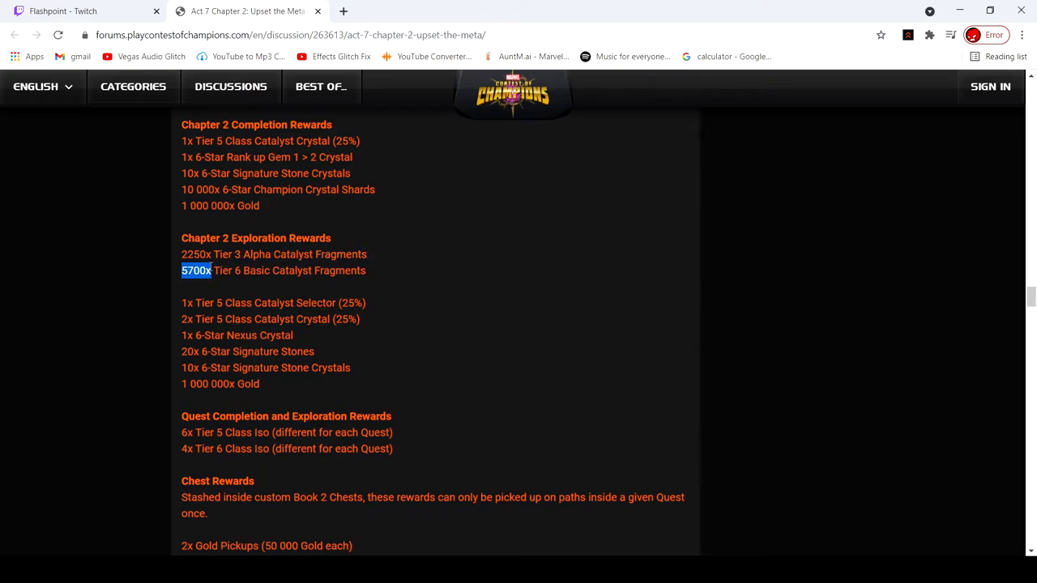
{"action": "mouse_move", "coordinate": [463, 314]}
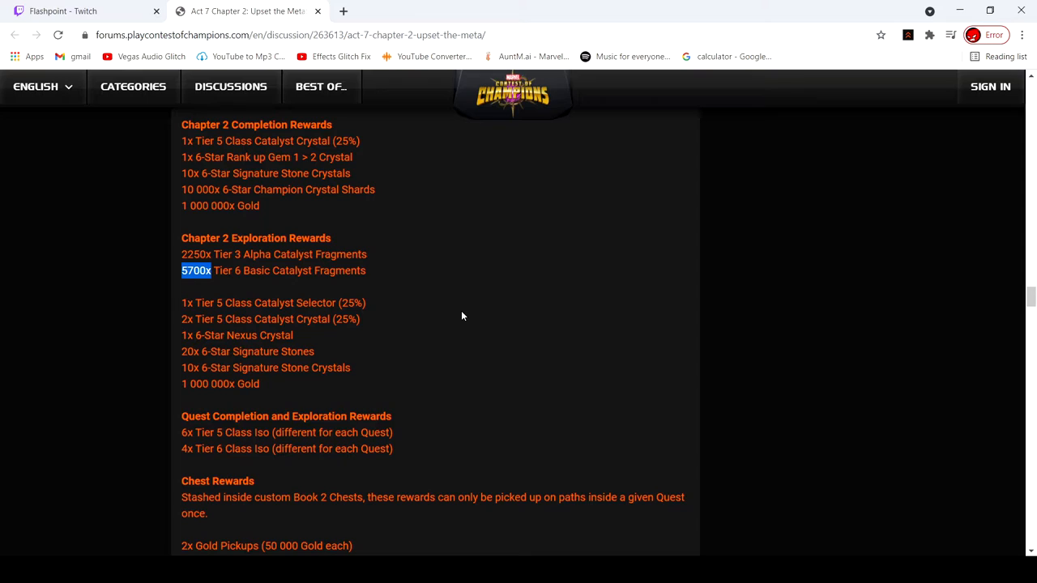
{"action": "left_click_drag", "start_coordinate": [210, 271], "coordinate": [240, 271]}
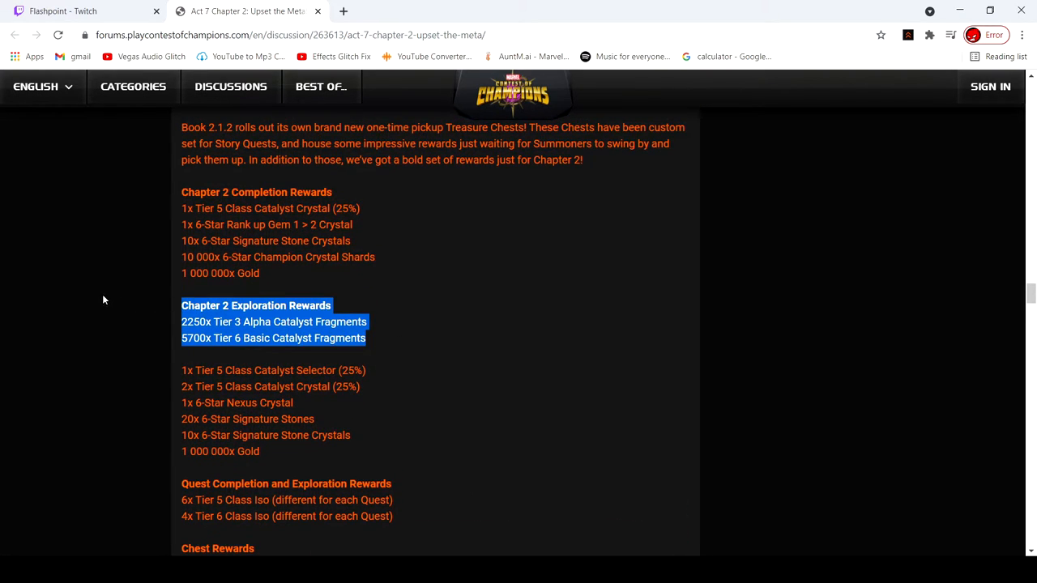
{"action": "left_click", "coordinate": [370, 369]}
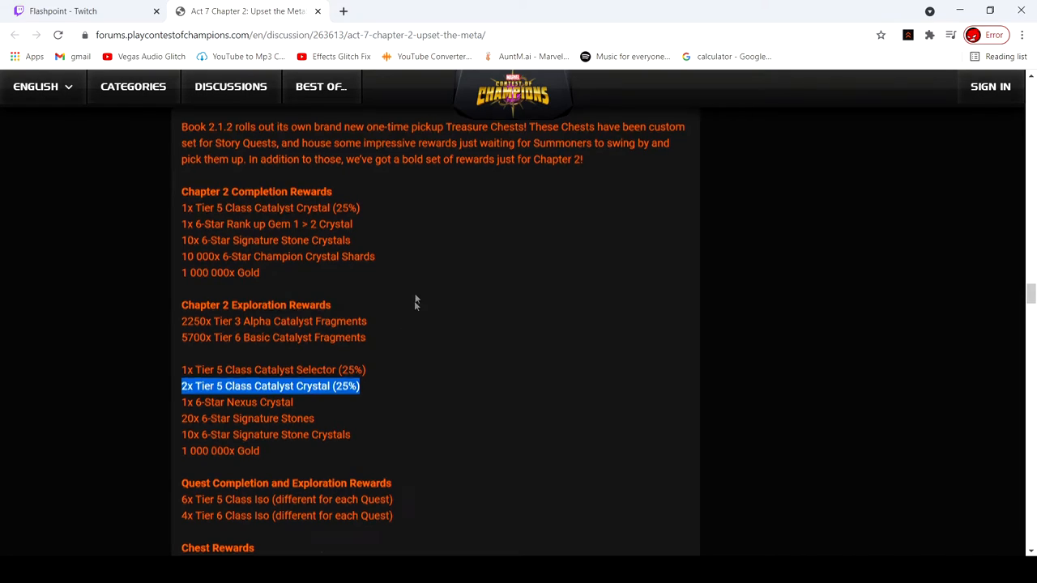
- Scroll down into the first replies below the announcement
{"action": "scroll", "scroll_direction": "down", "scroll_amount": 3}
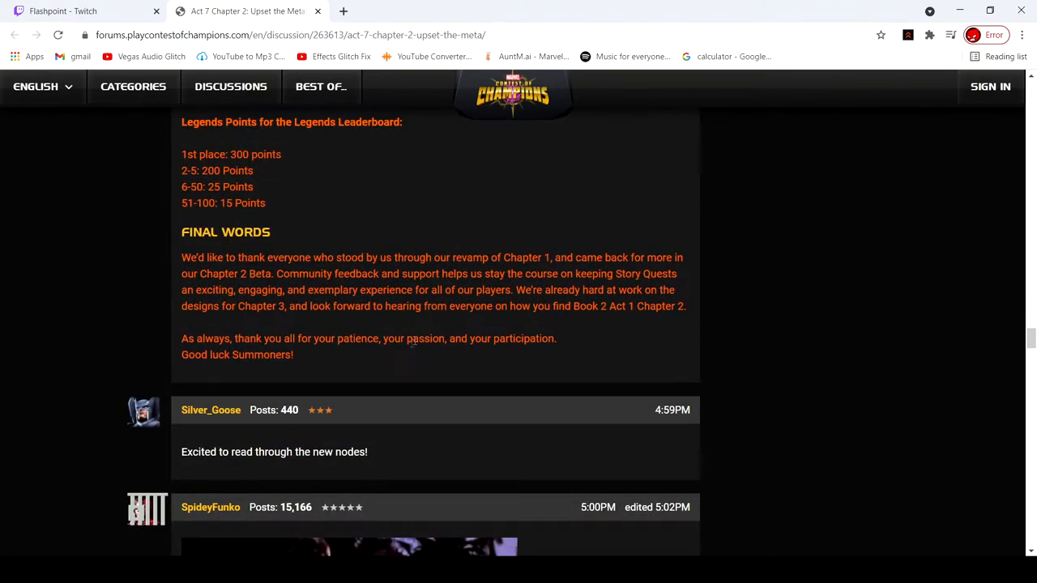
{"action": "scroll", "scroll_direction": "down", "scroll_amount": 3}
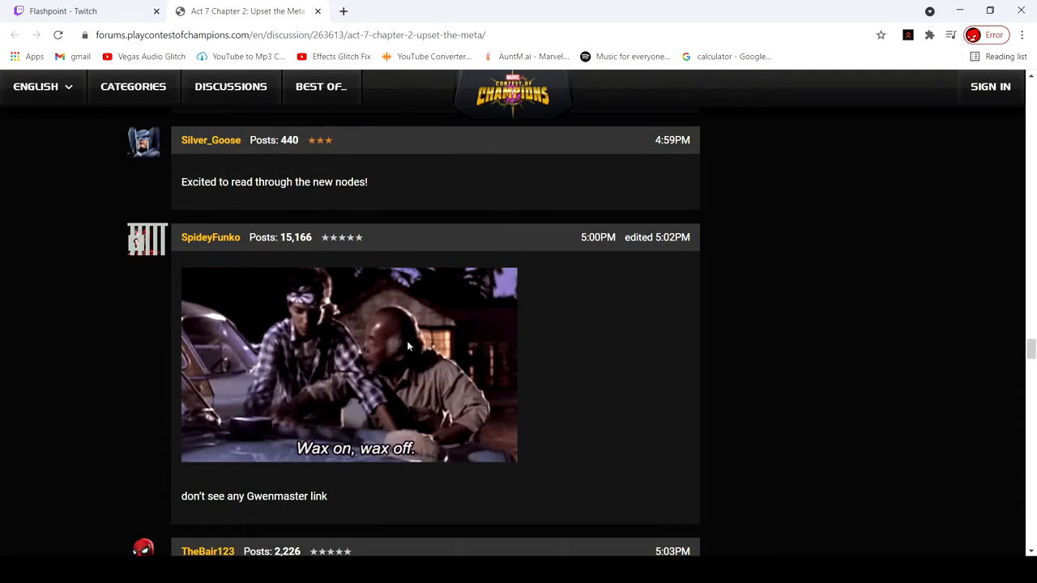
{"action": "scroll", "scroll_direction": "down", "scroll_amount": 3}
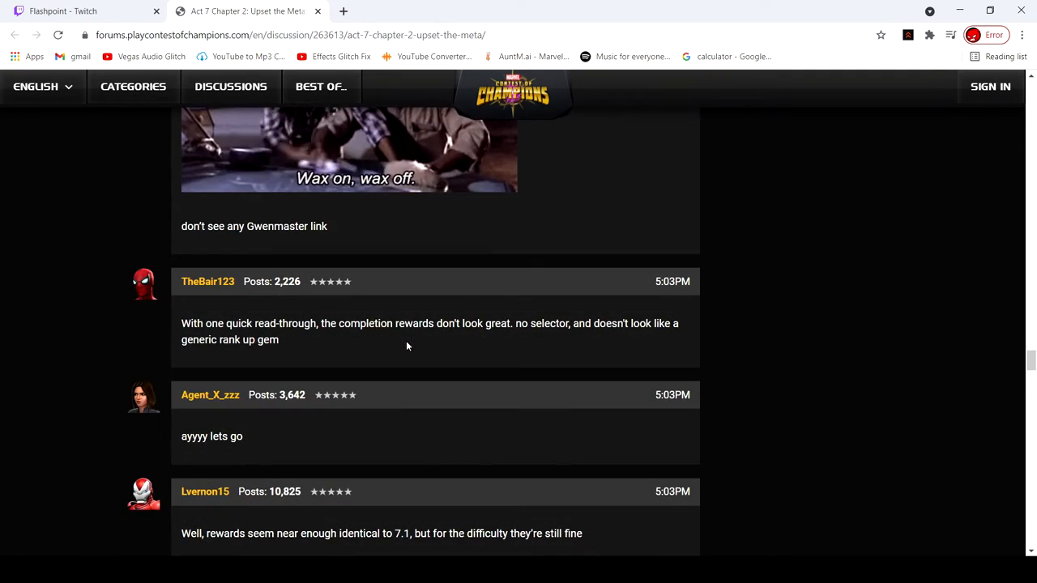
- Scroll back up to the Mythic and Legends title reward lists for top summoners
{"action": "scroll", "scroll_direction": "up", "scroll_amount": 3}
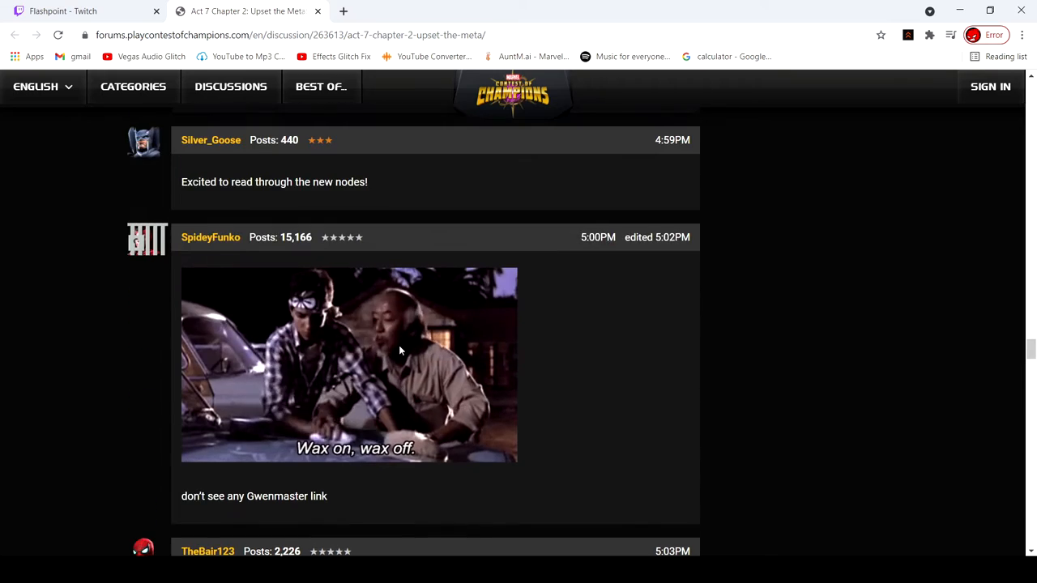
{"action": "scroll", "scroll_direction": "up", "scroll_amount": 3}
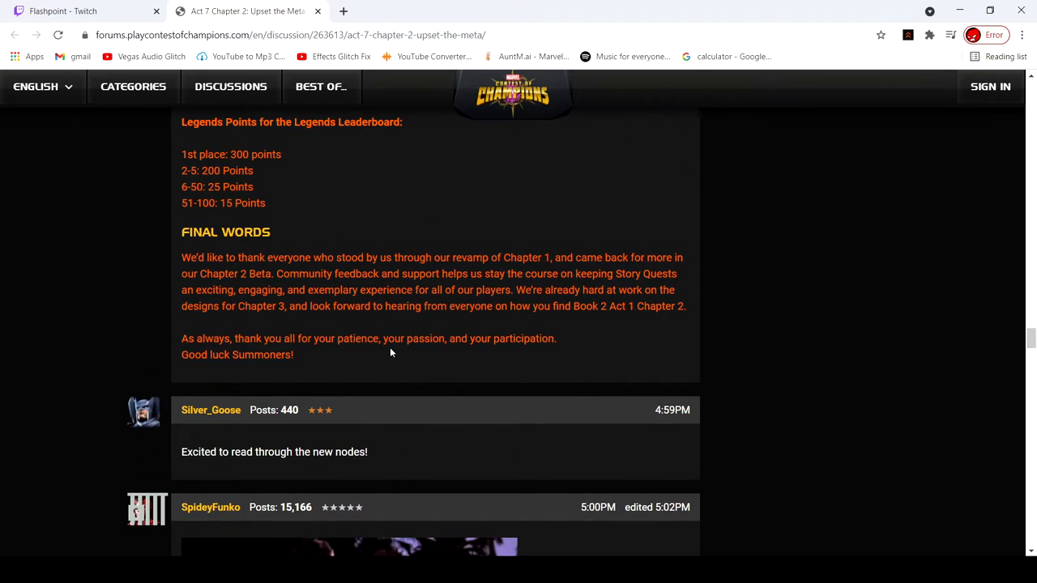
{"action": "scroll", "scroll_direction": "up", "scroll_amount": 3}
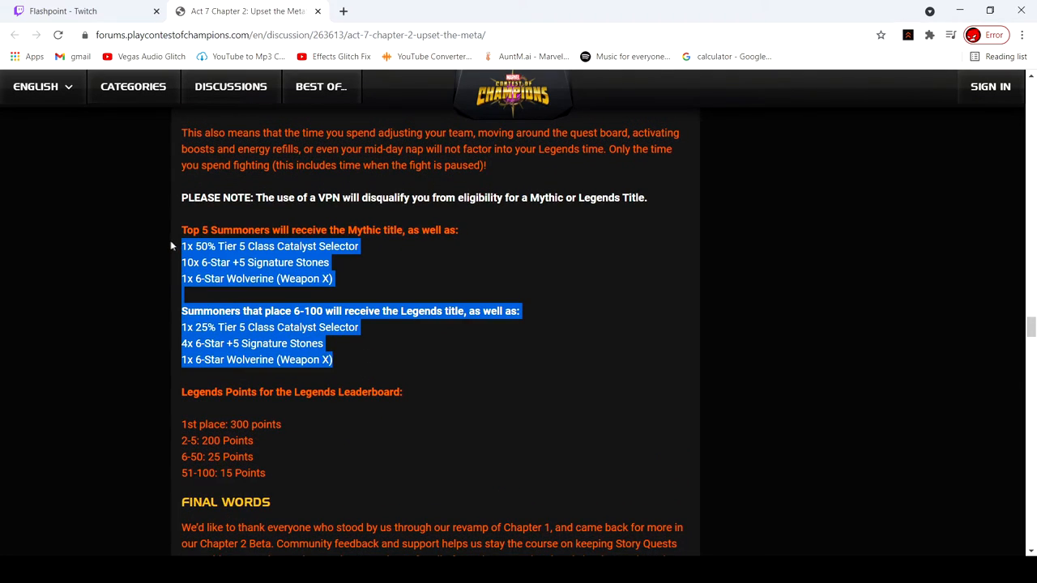
{"action": "mouse_move", "coordinate": [162, 255]}
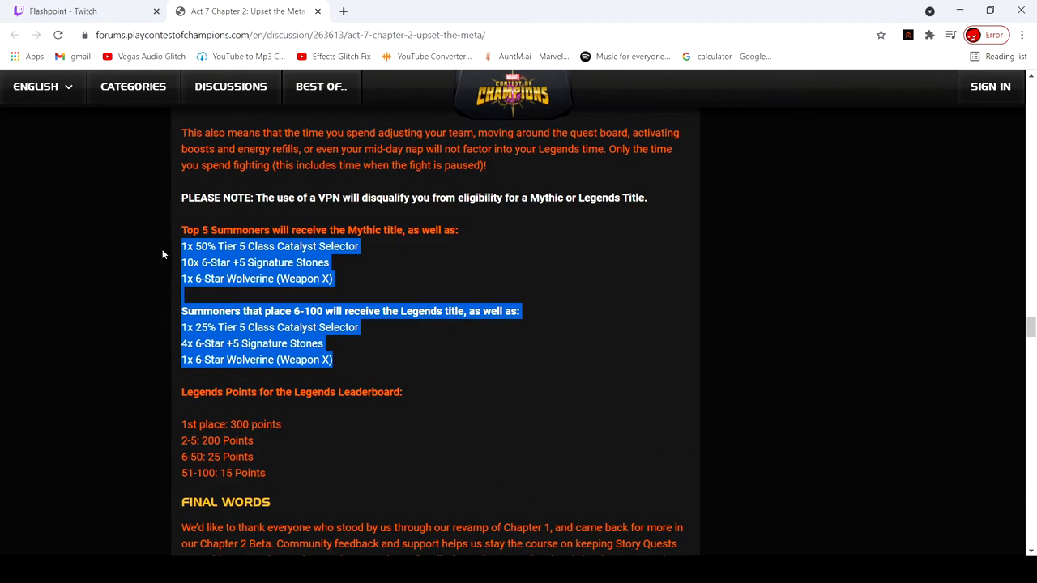
- Clear the highlight and scroll back to the post title and 'The Big Shakeup' opening
{"action": "left_click", "coordinate": [239, 263]}
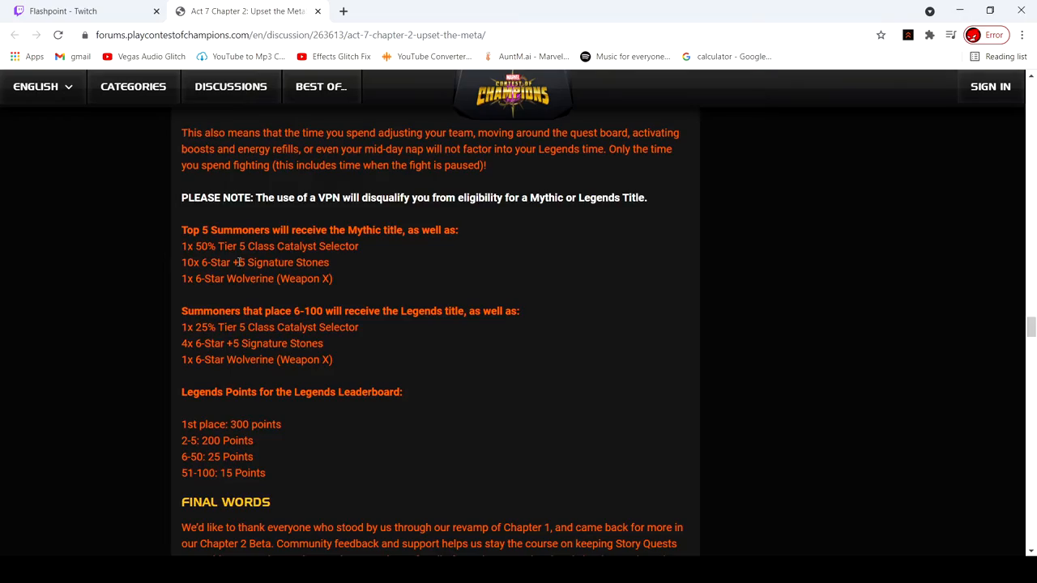
{"action": "scroll", "scroll_direction": "down", "scroll_amount": 3}
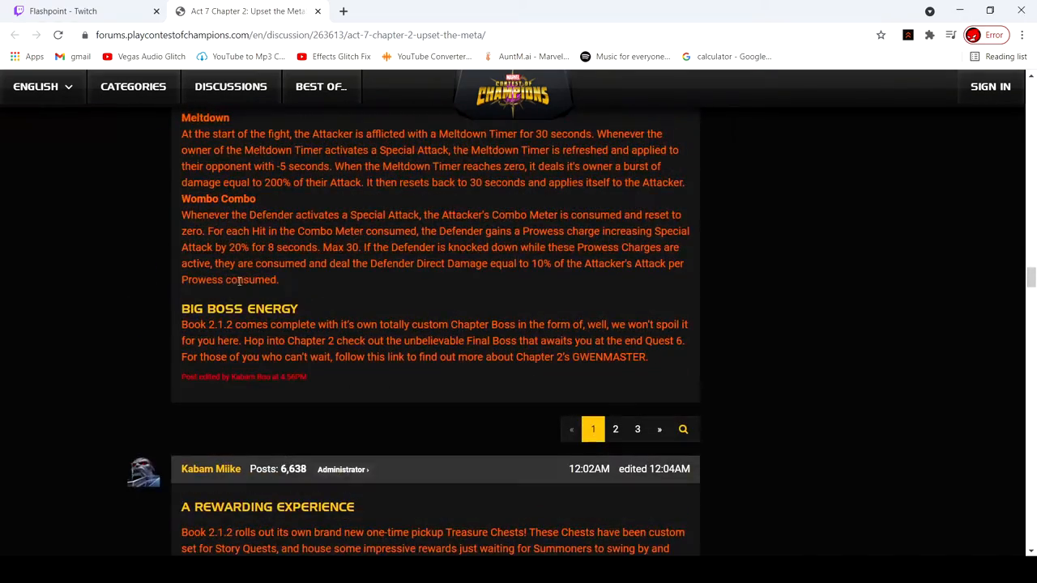
{"action": "mouse_move", "coordinate": [360, 334]}
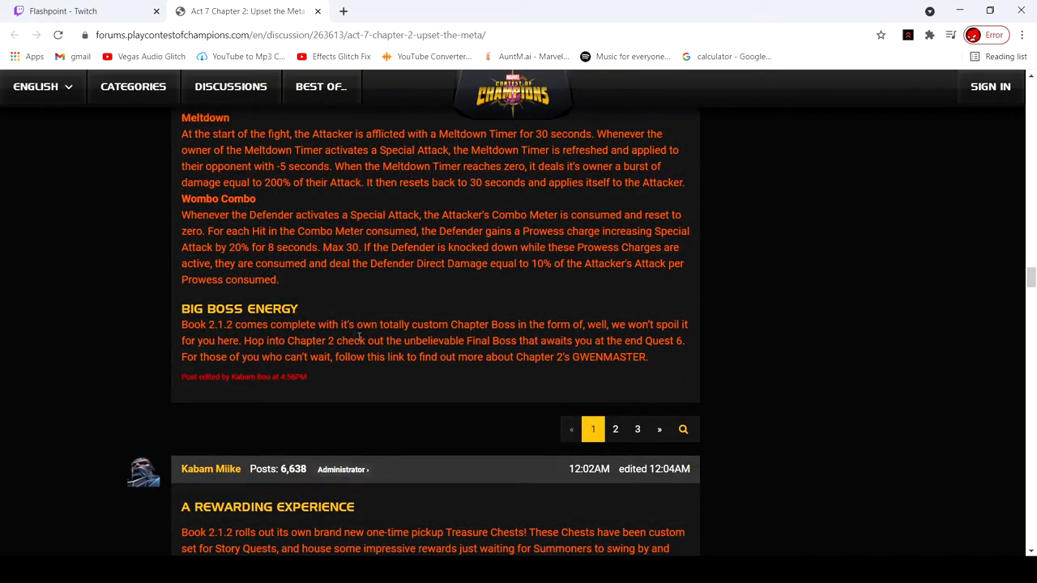
{"action": "left_click_drag", "start_coordinate": [241, 324], "coordinate": [624, 340]}
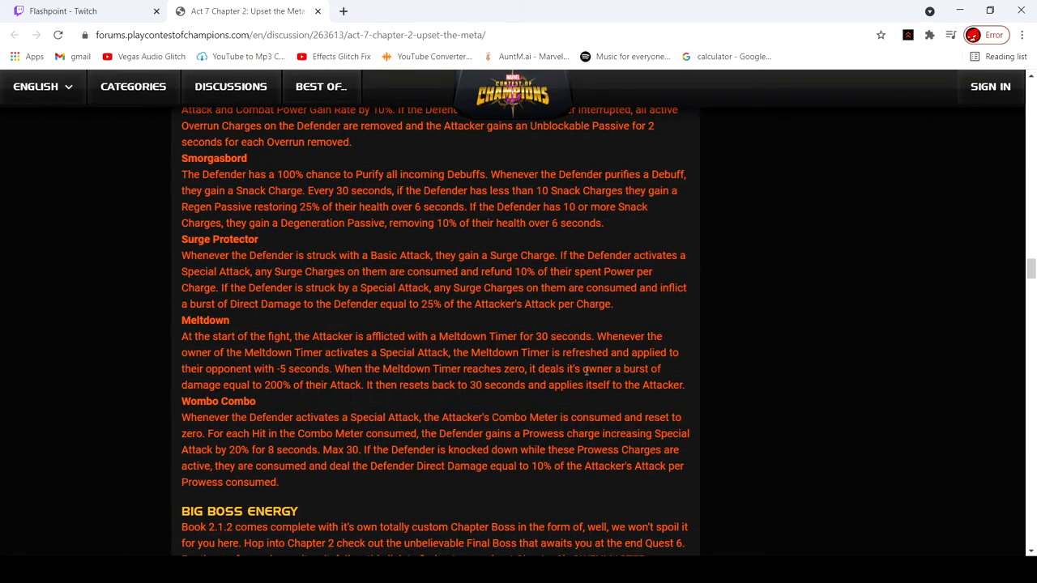
{"action": "scroll", "scroll_direction": "down", "scroll_amount": 3}
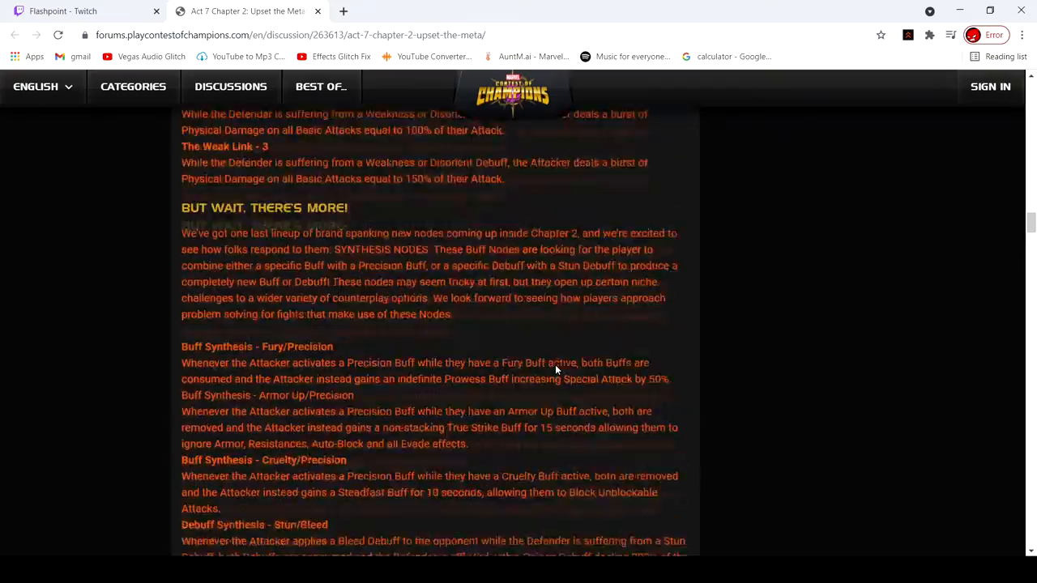
{"action": "scroll", "scroll_direction": "down", "scroll_amount": 3}
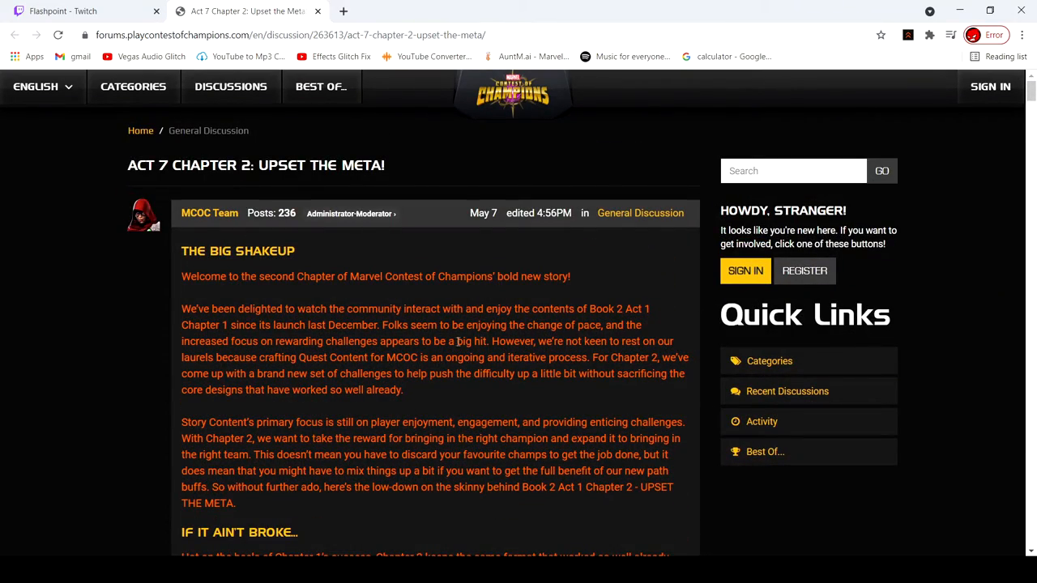
{"action": "mouse_move", "coordinate": [420, 358]}
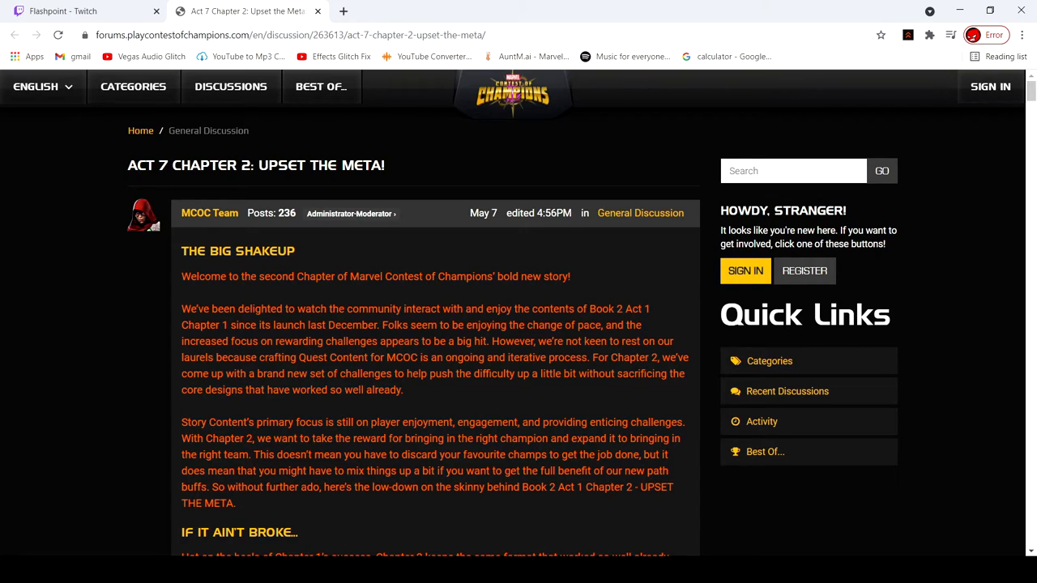
{"action": "mouse_move", "coordinate": [786, 490]}
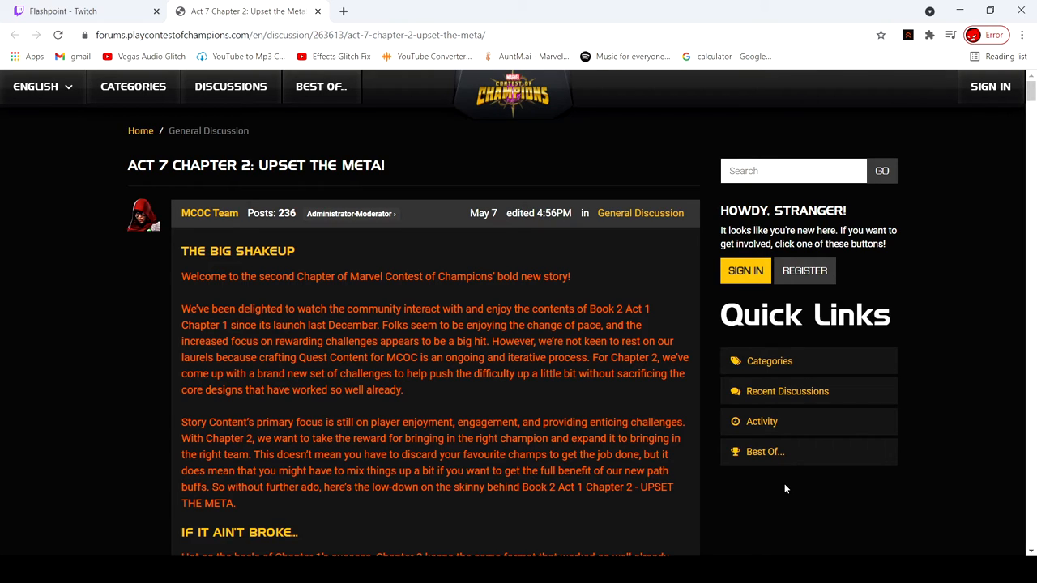
{"action": "scroll", "scroll_direction": "down", "scroll_amount": 3}
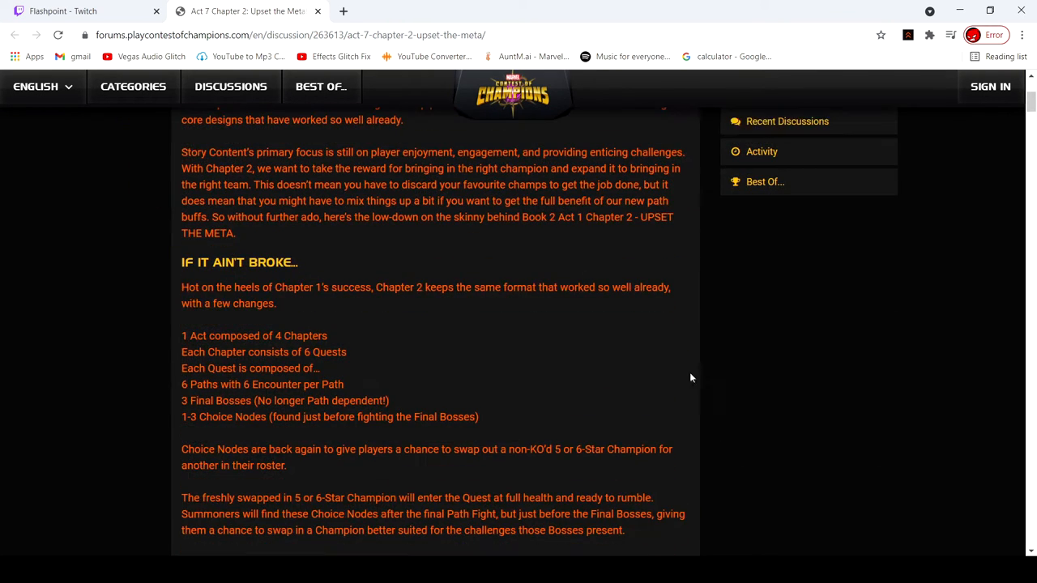
{"action": "scroll", "scroll_direction": "down", "scroll_amount": 3}
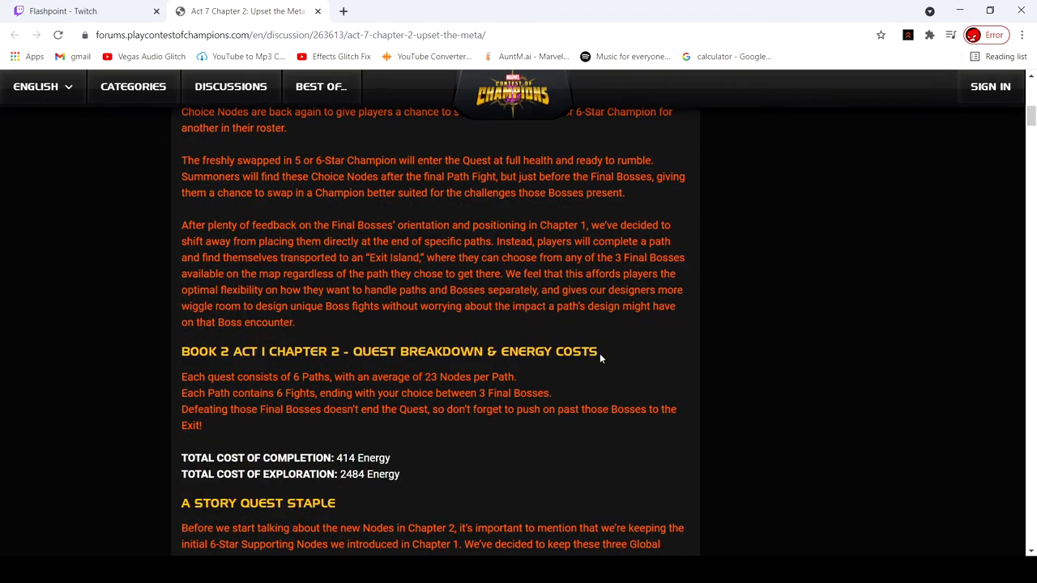
{"action": "scroll", "scroll_direction": "down", "scroll_amount": 3}
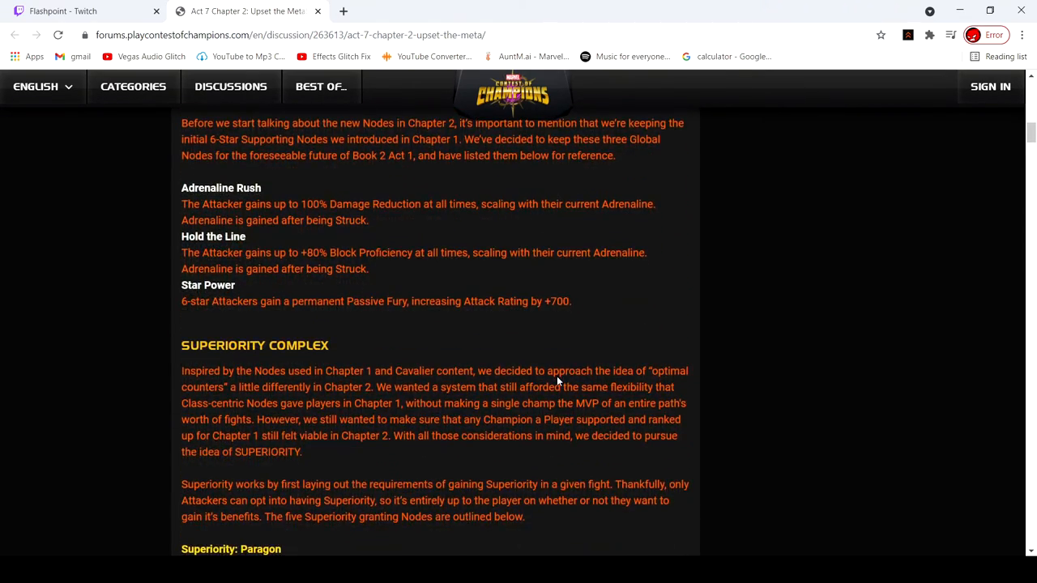
{"action": "scroll", "scroll_direction": "down", "scroll_amount": 3}
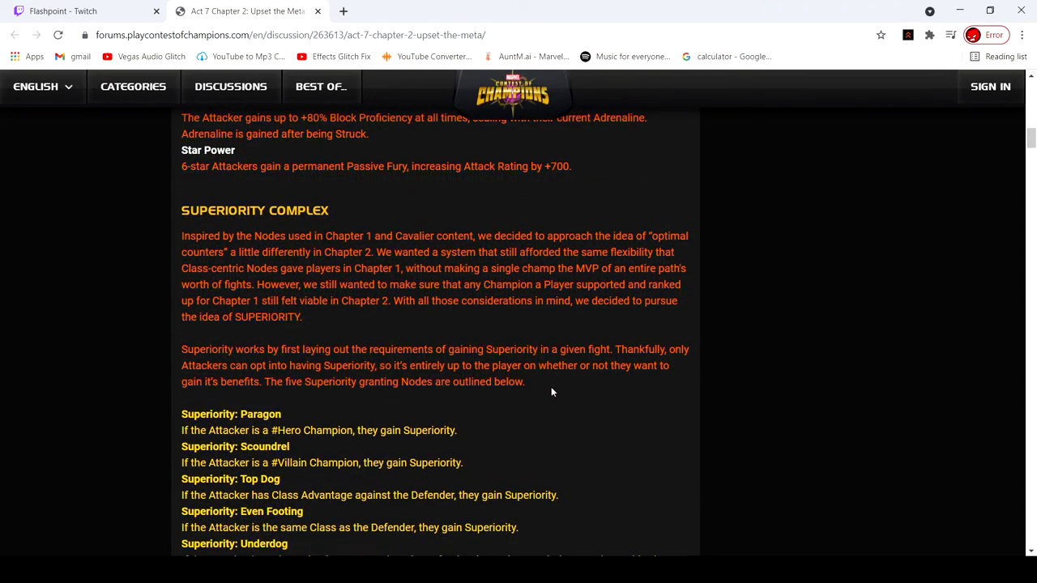
{"action": "scroll", "scroll_direction": "down", "scroll_amount": 3}
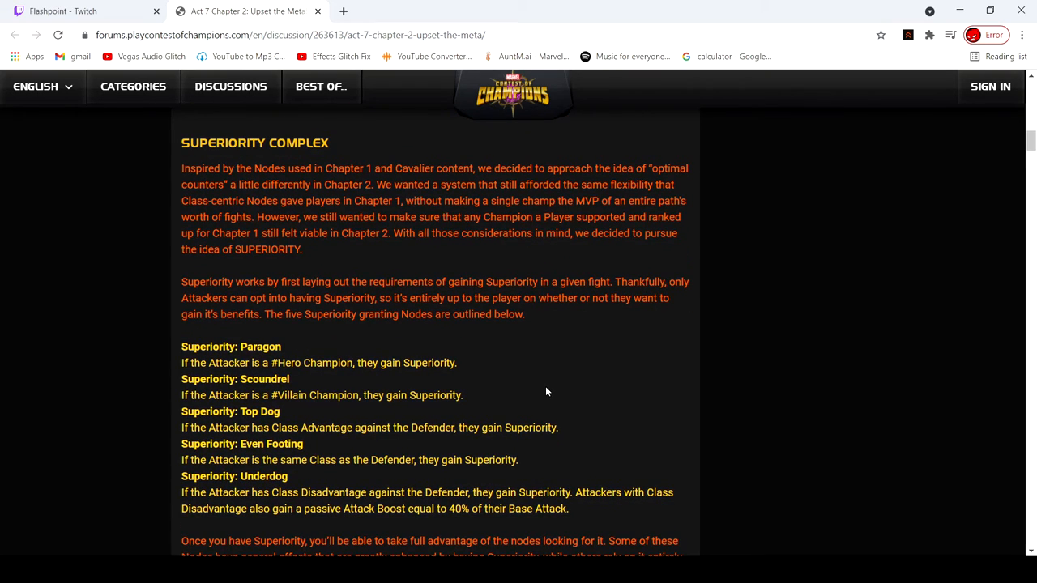
{"action": "mouse_move", "coordinate": [535, 395]}
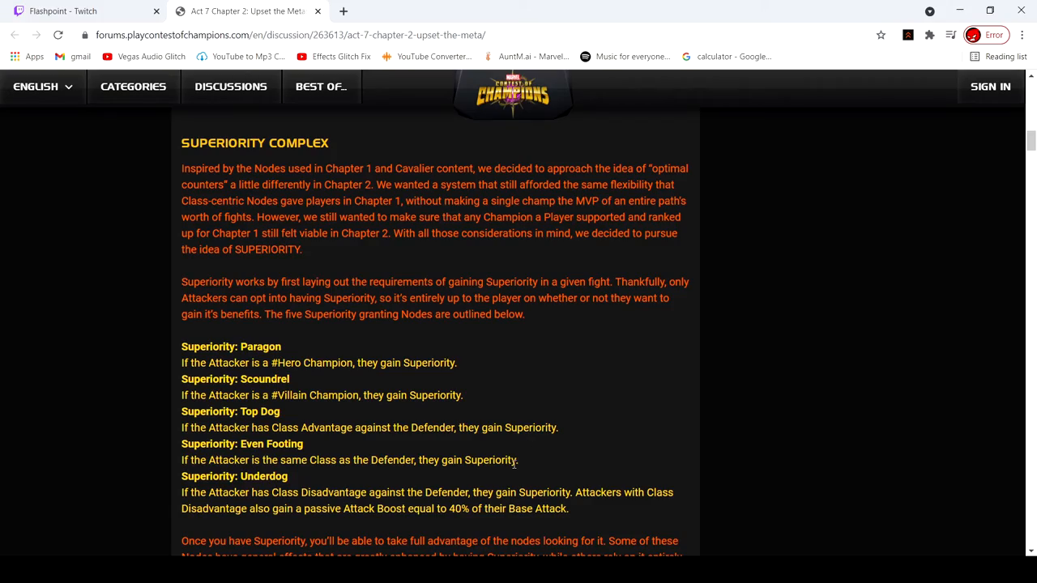
{"action": "scroll", "scroll_direction": "down", "scroll_amount": 3}
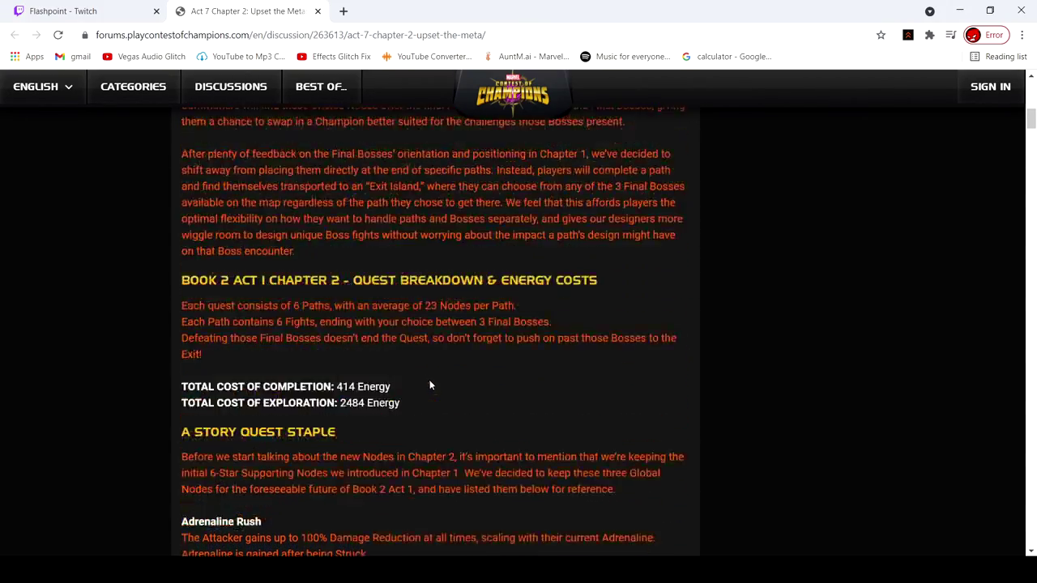
{"action": "scroll", "scroll_direction": "up", "scroll_amount": 3}
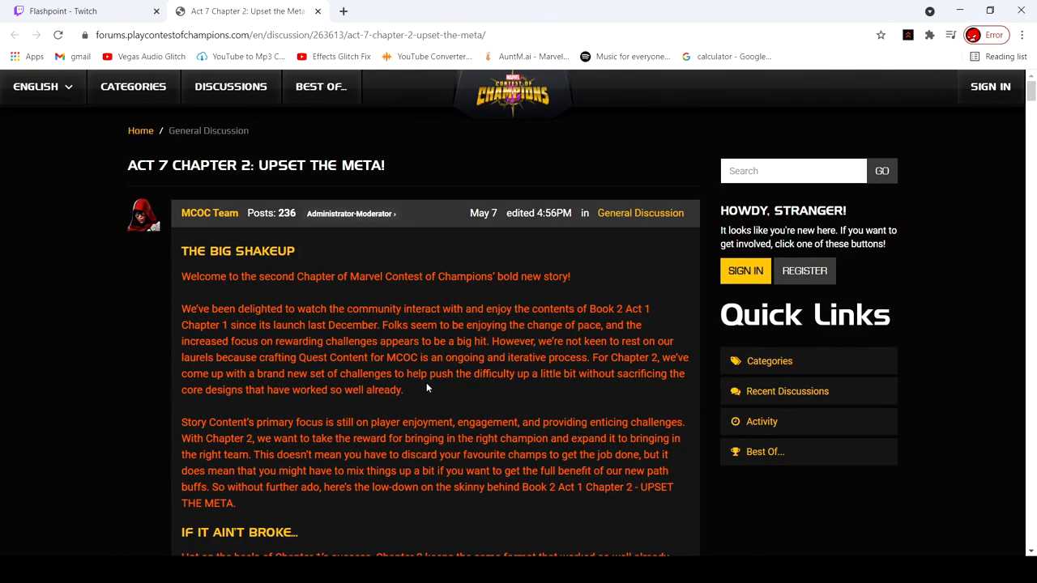
{"action": "mouse_move", "coordinate": [417, 392]}
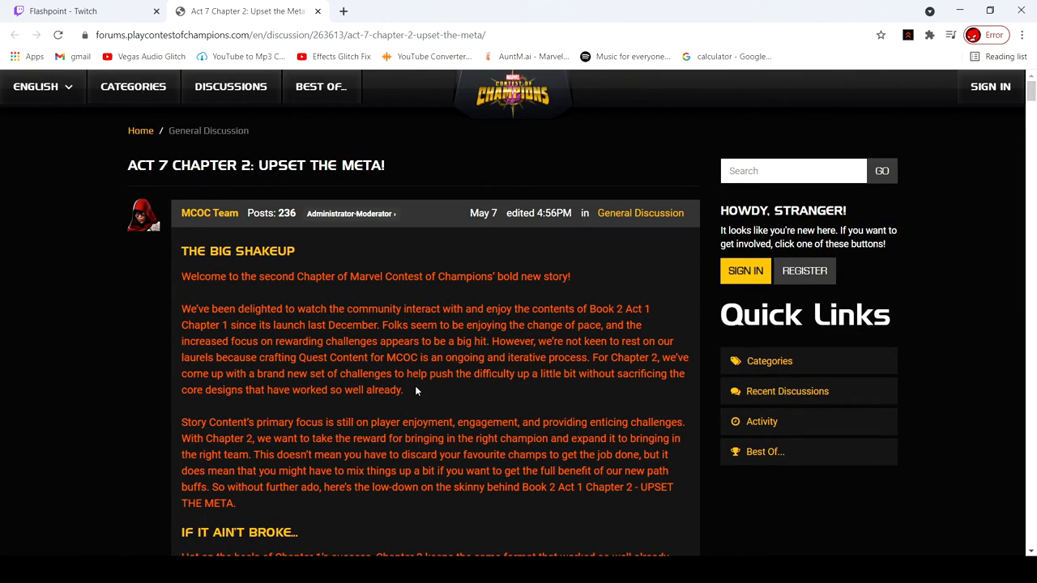